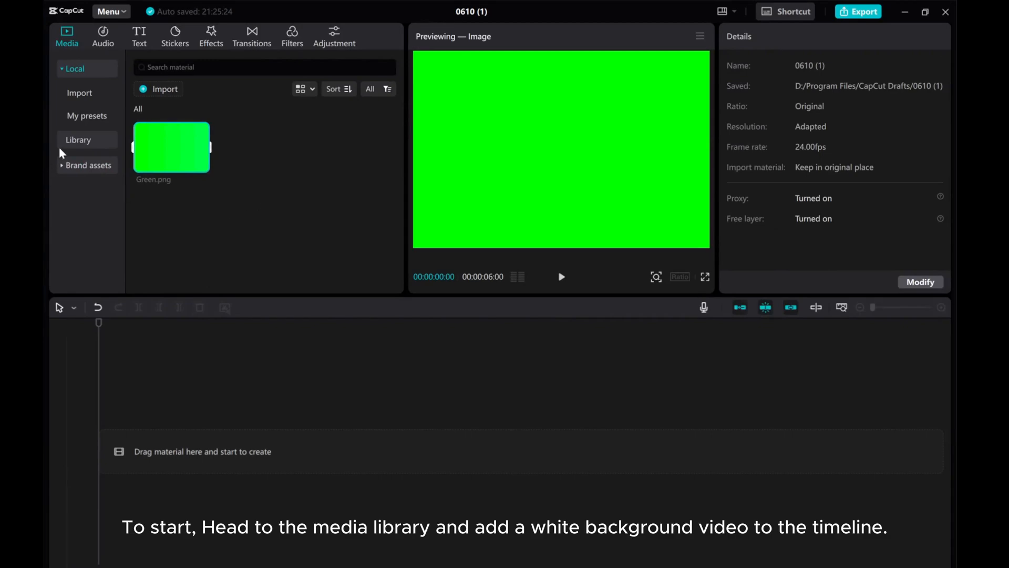
# Step: Add the five-second white background clip from the Media Library to the timeline
pyautogui.click(78, 94)
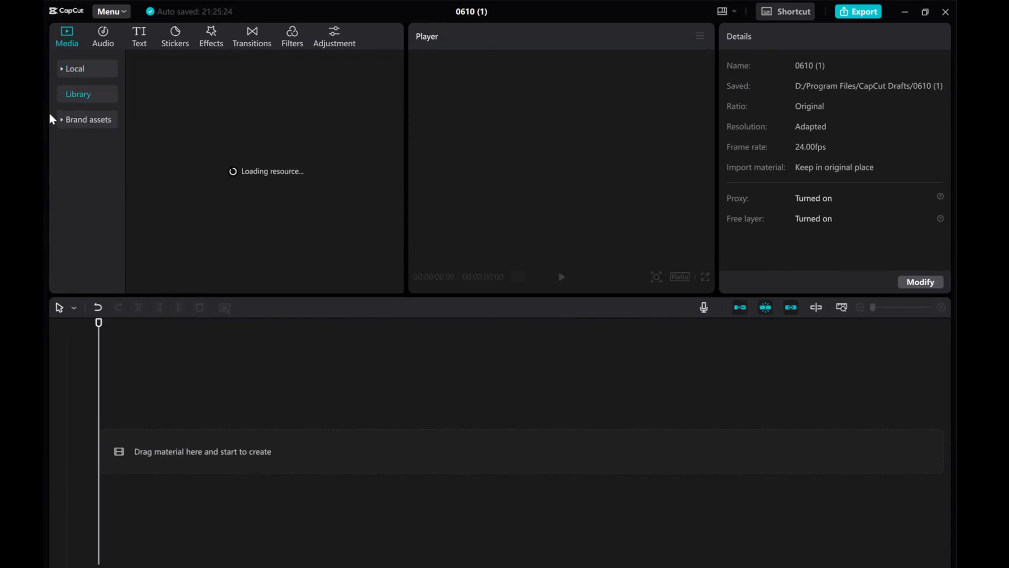
pyautogui.click(78, 94)
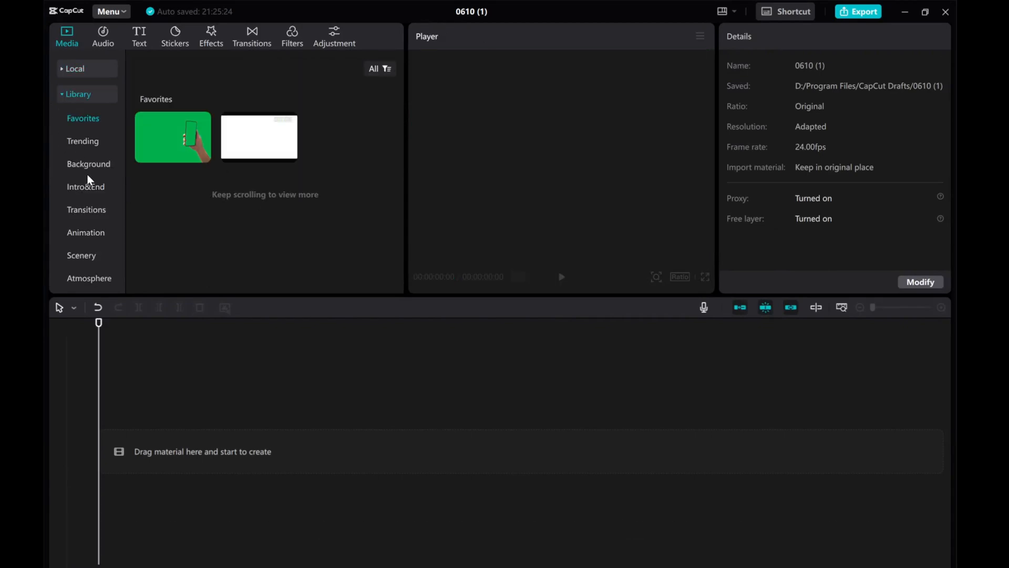
pyautogui.click(89, 164)
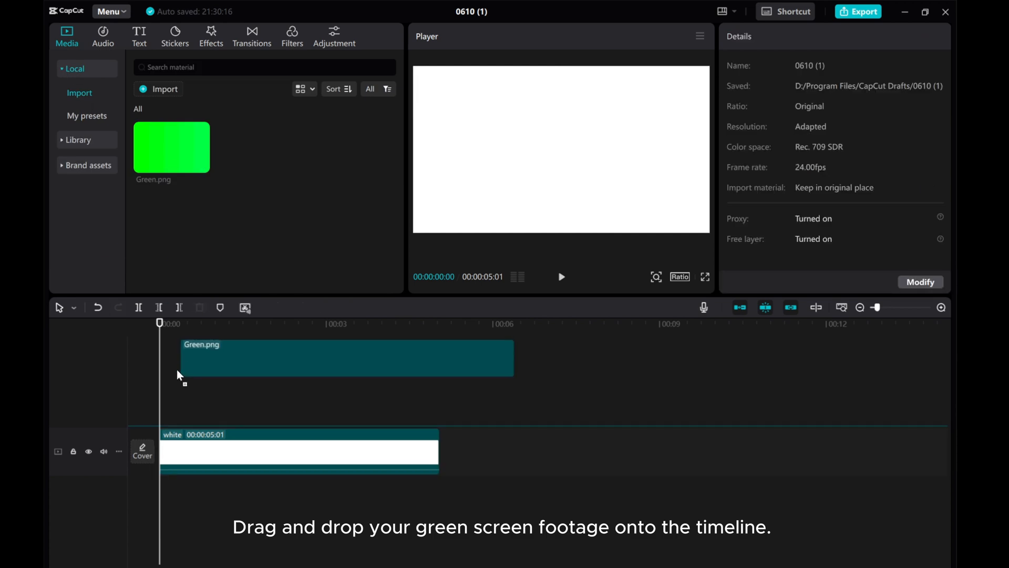
# Step: Place Green.png above the white clip, then freeze the white clip and extend it to 6 seconds
pyautogui.moveTo(171, 147); pyautogui.dragTo(325, 405)
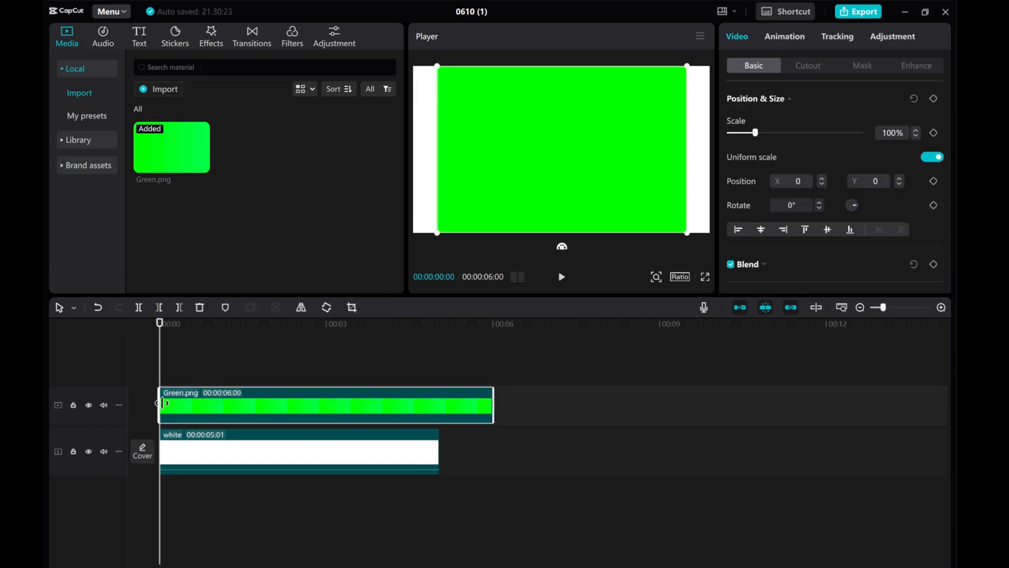
pyautogui.click(298, 451)
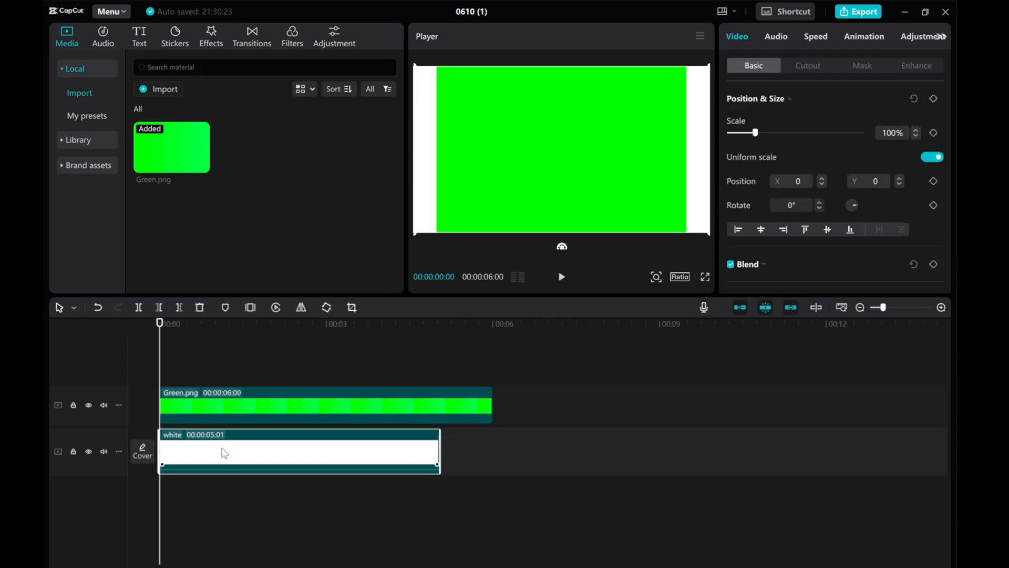
pyautogui.click(325, 405)
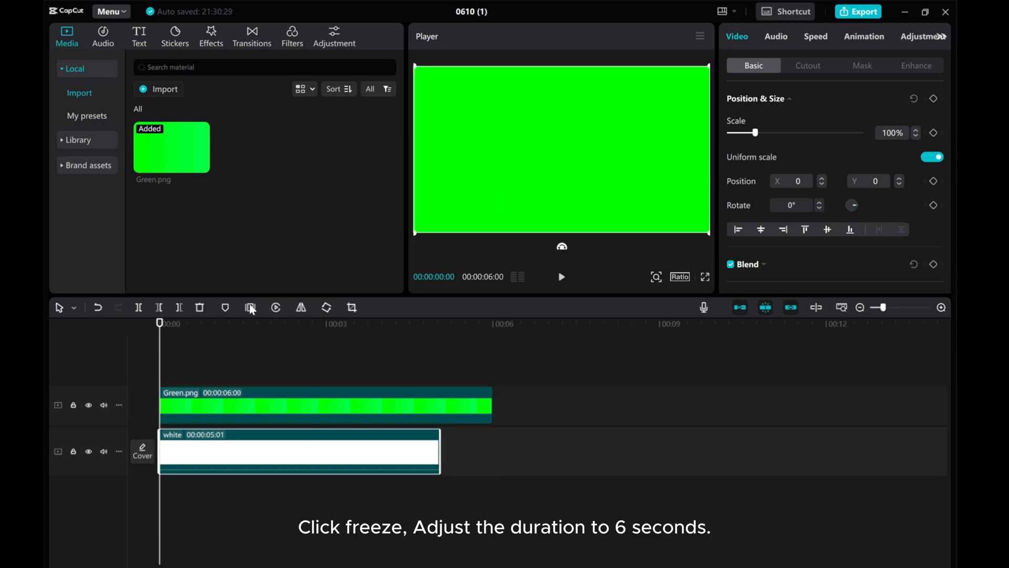
pyautogui.click(251, 307)
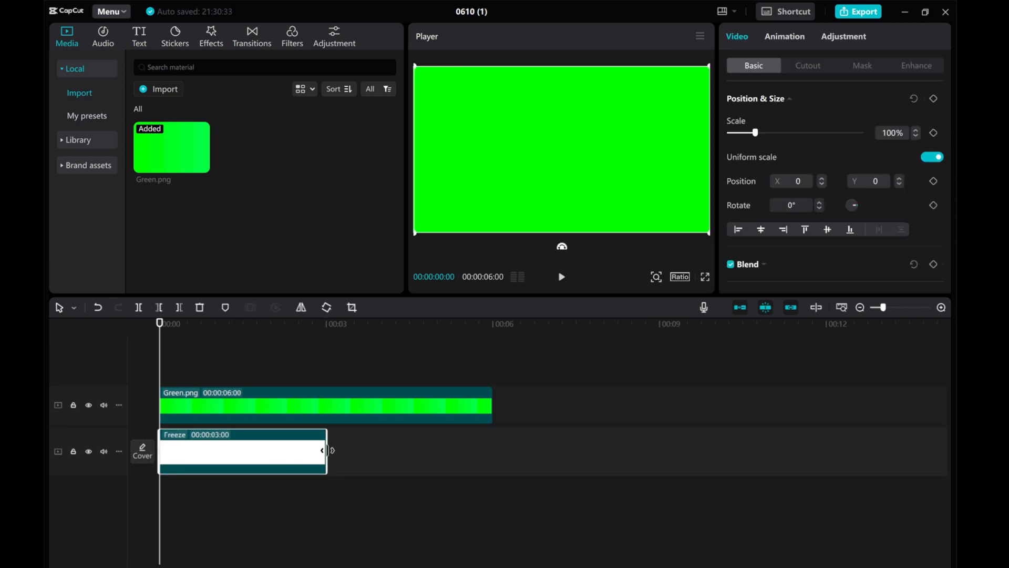
pyautogui.moveTo(327, 450); pyautogui.dragTo(493, 450)
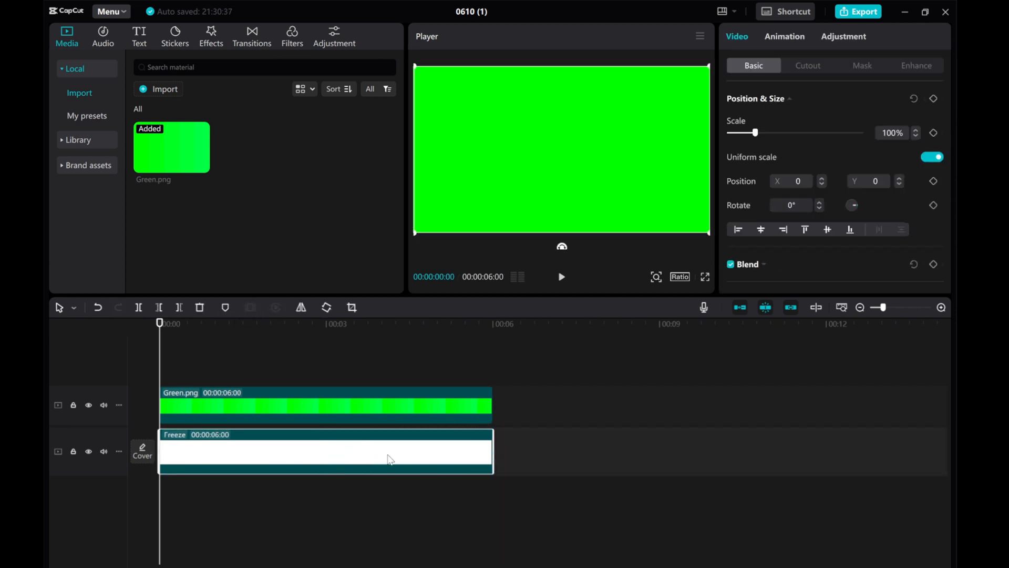
# Step: Mask Green.png with a rectangle shaped into a tall panel, tilted 7° at left, with rounded corners
pyautogui.click(325, 404)
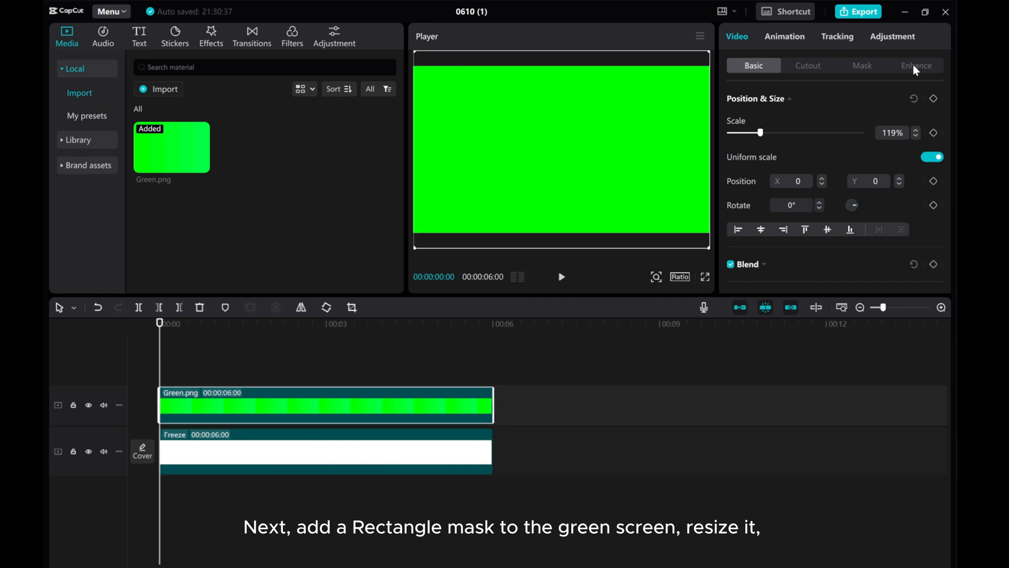
pyautogui.click(862, 65)
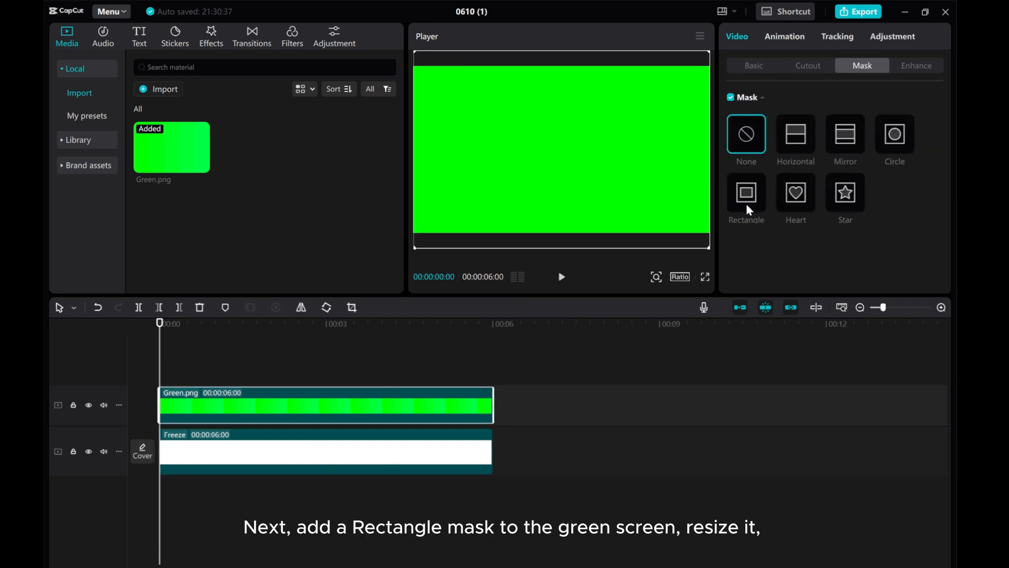
pyautogui.click(746, 193)
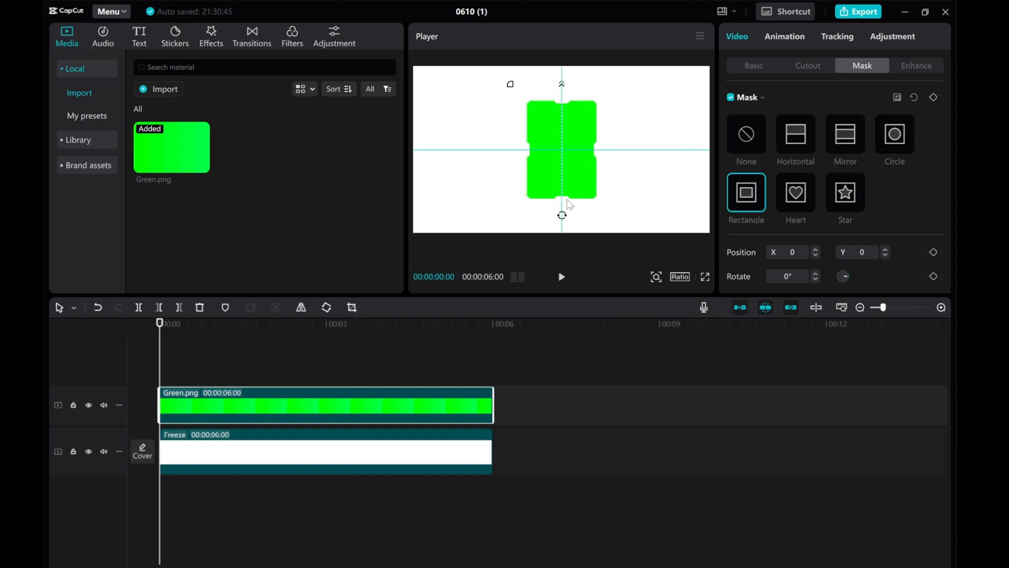
pyautogui.moveTo(561, 215); pyautogui.dragTo(551, 235)
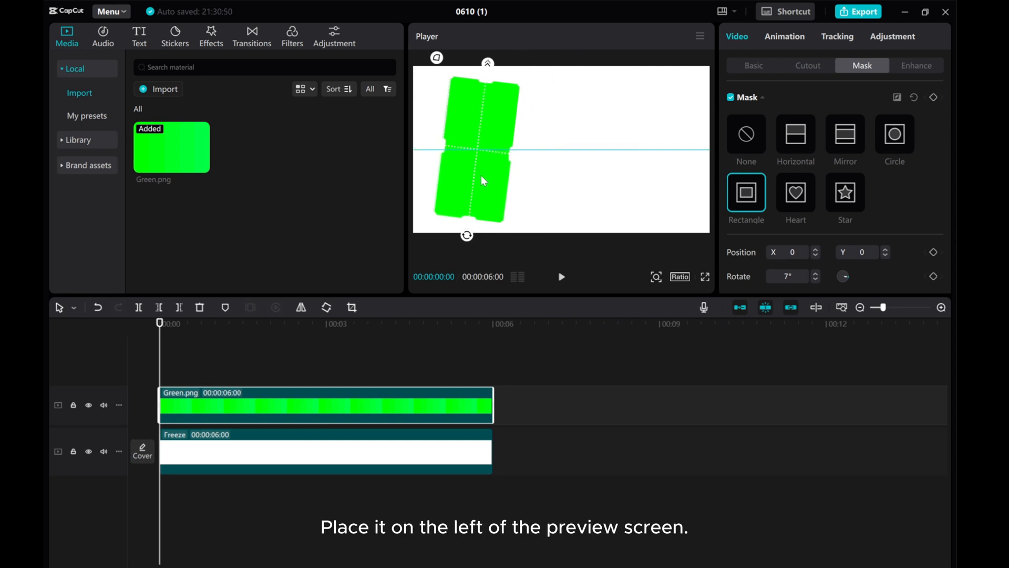
pyautogui.moveTo(483, 181); pyautogui.dragTo(467, 263)
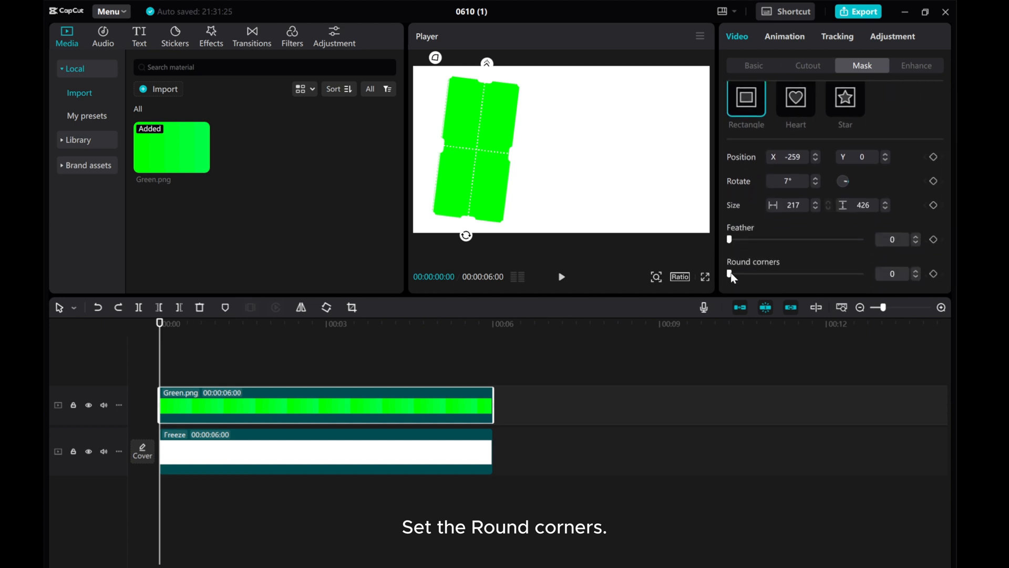
pyautogui.moveTo(730, 273); pyautogui.dragTo(740, 273)
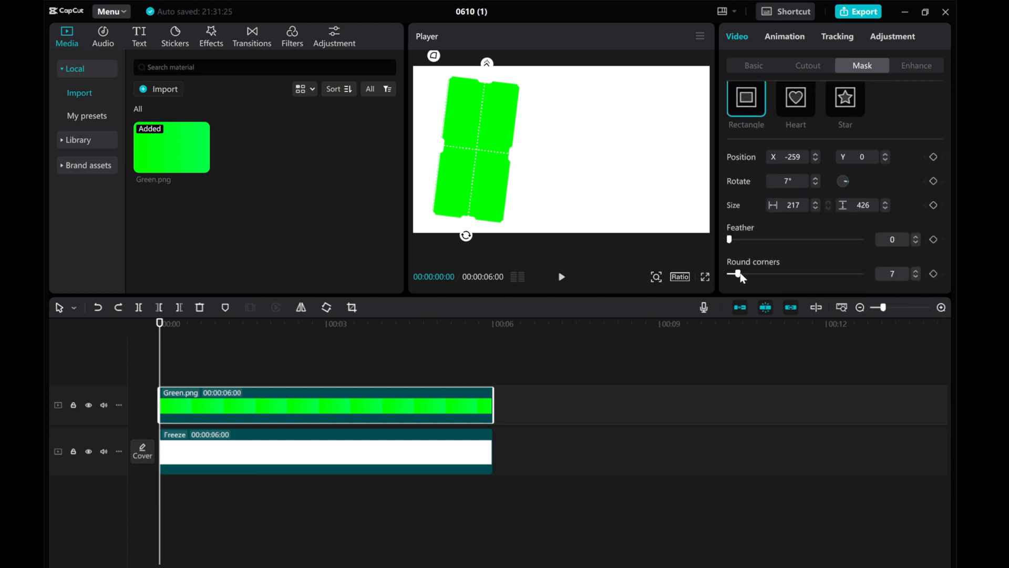
pyautogui.moveTo(736, 273); pyautogui.dragTo(742, 273)
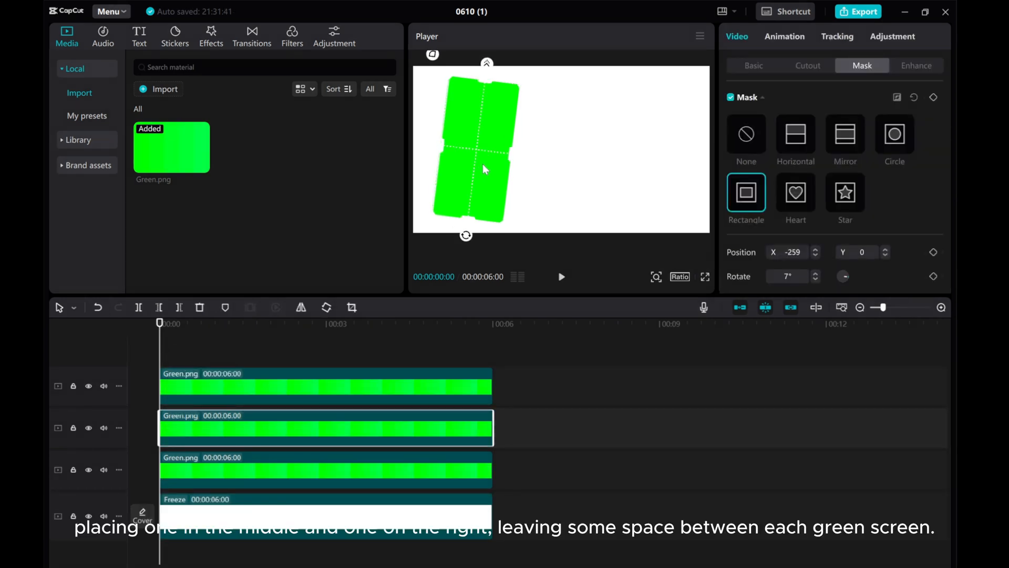
# Step: Move the duplicated green panels to the centre and right of the preview
pyautogui.moveTo(485, 169); pyautogui.dragTo(556, 170)
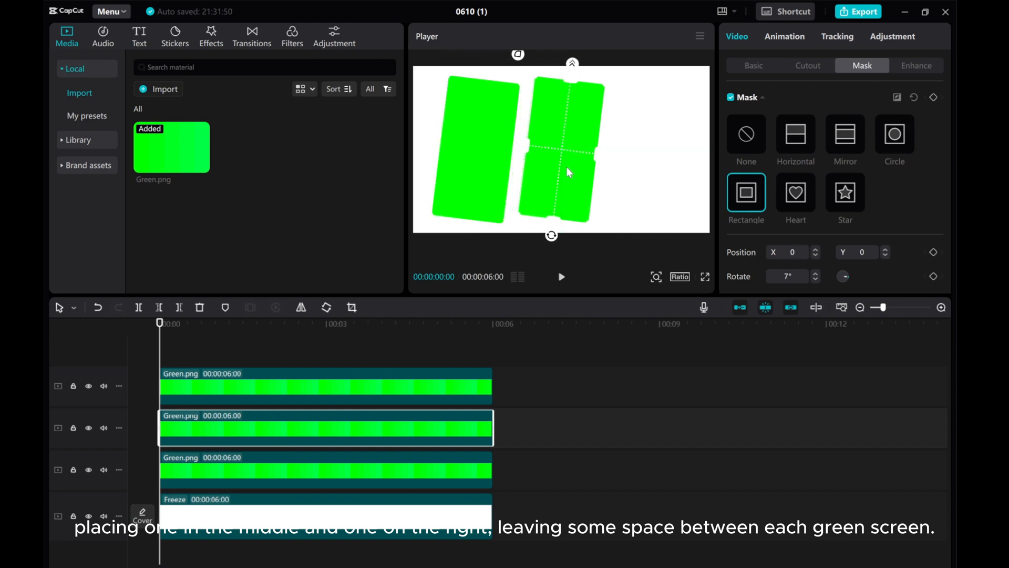
pyautogui.moveTo(568, 172); pyautogui.dragTo(479, 174)
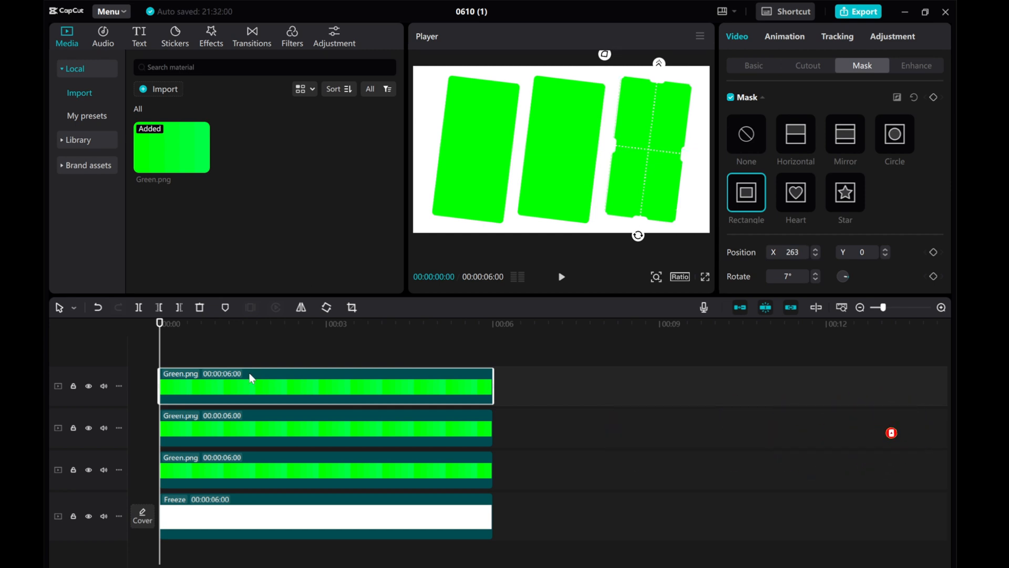
pyautogui.click(325, 427)
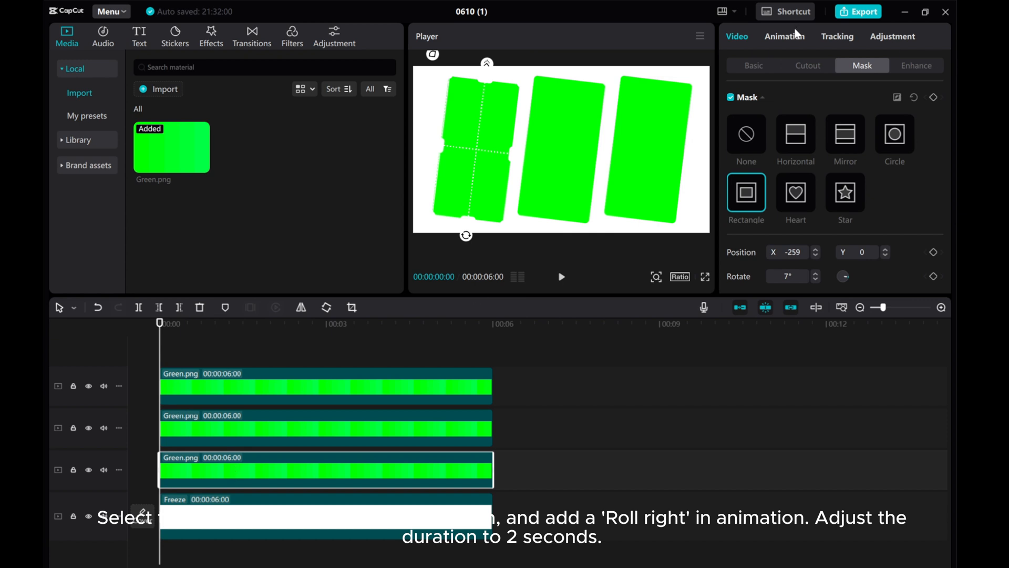
# Step: Apply the Roll Right entrance animation to the third Green.png clip
pyautogui.click(784, 36)
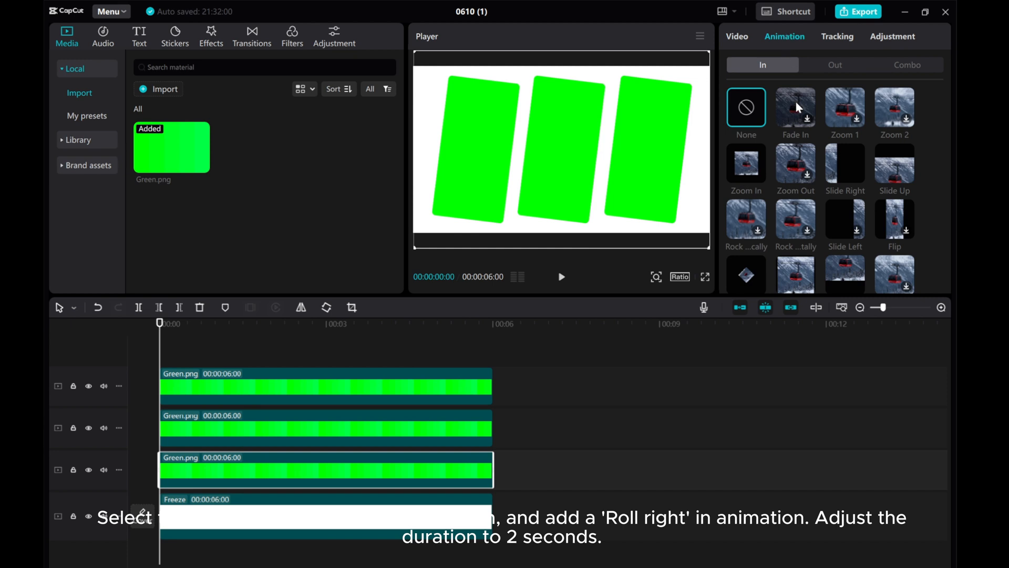
pyautogui.scroll(-3)
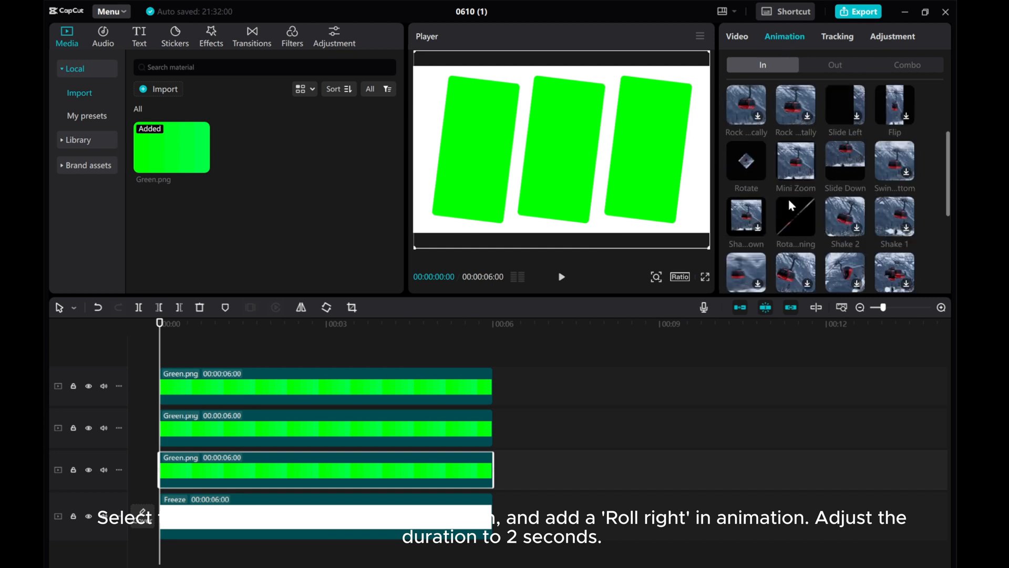
pyautogui.scroll(-3)
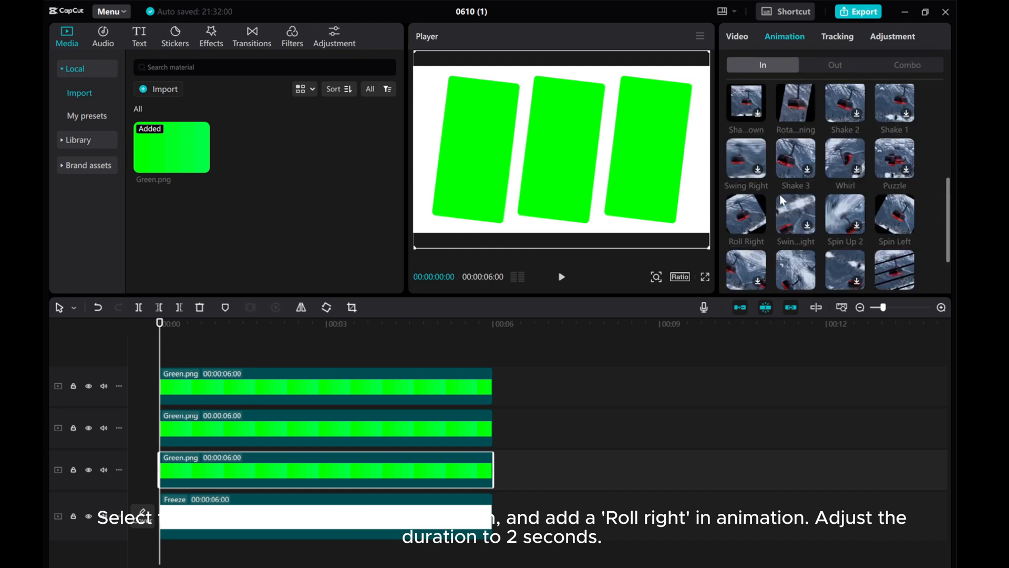
pyautogui.click(745, 216)
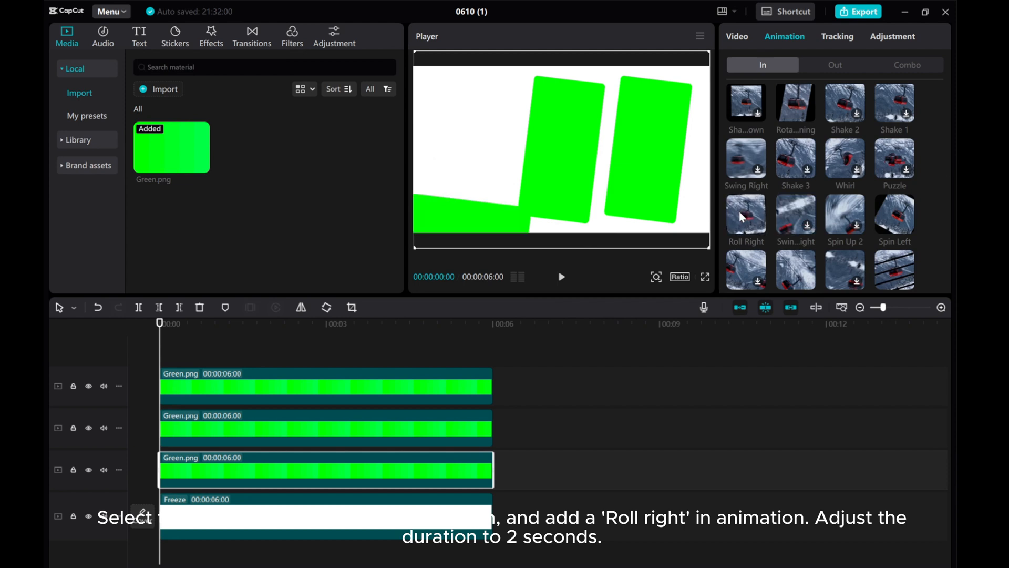
pyautogui.click(746, 214)
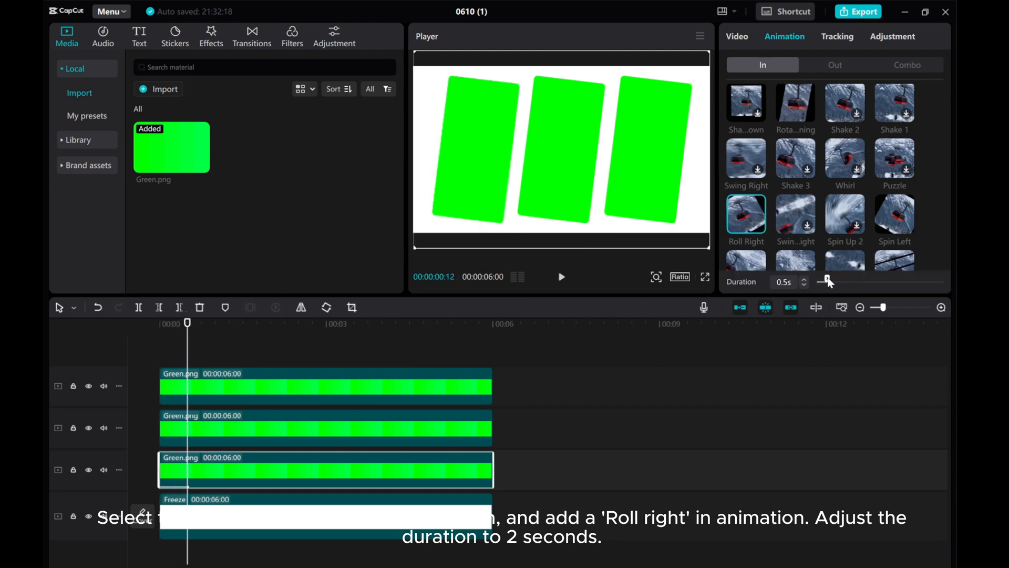
# Step: Lengthen the Roll Right entrance to 2 seconds and preview it
pyautogui.moveTo(826, 281); pyautogui.dragTo(839, 282)
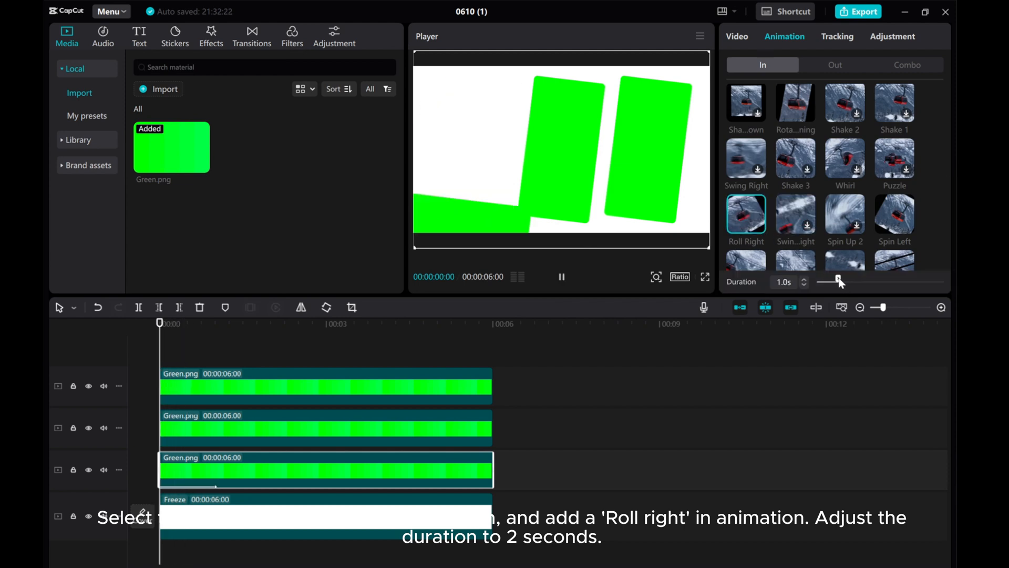
pyautogui.moveTo(838, 281); pyautogui.dragTo(843, 282)
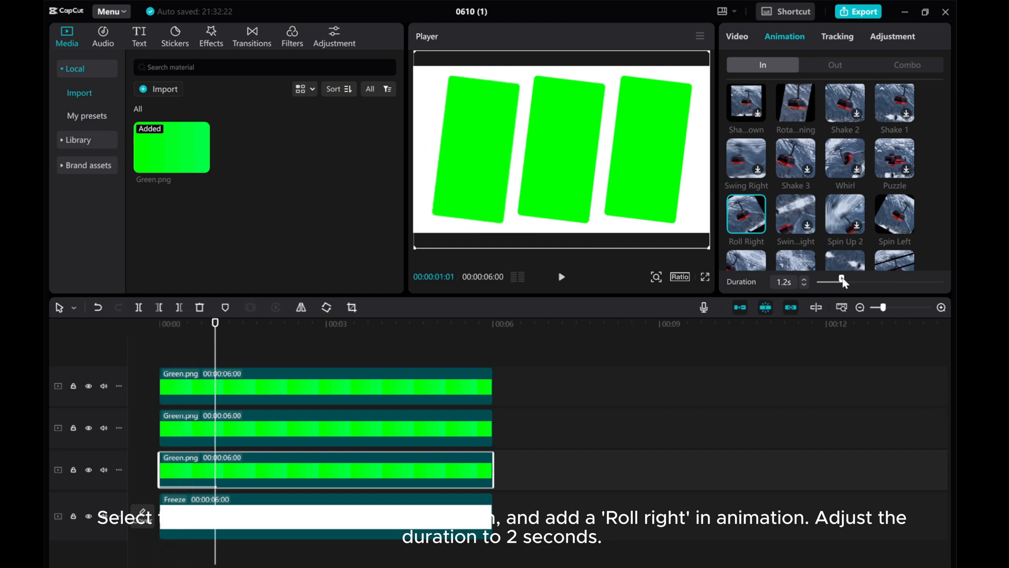
pyautogui.moveTo(841, 279); pyautogui.dragTo(856, 279)
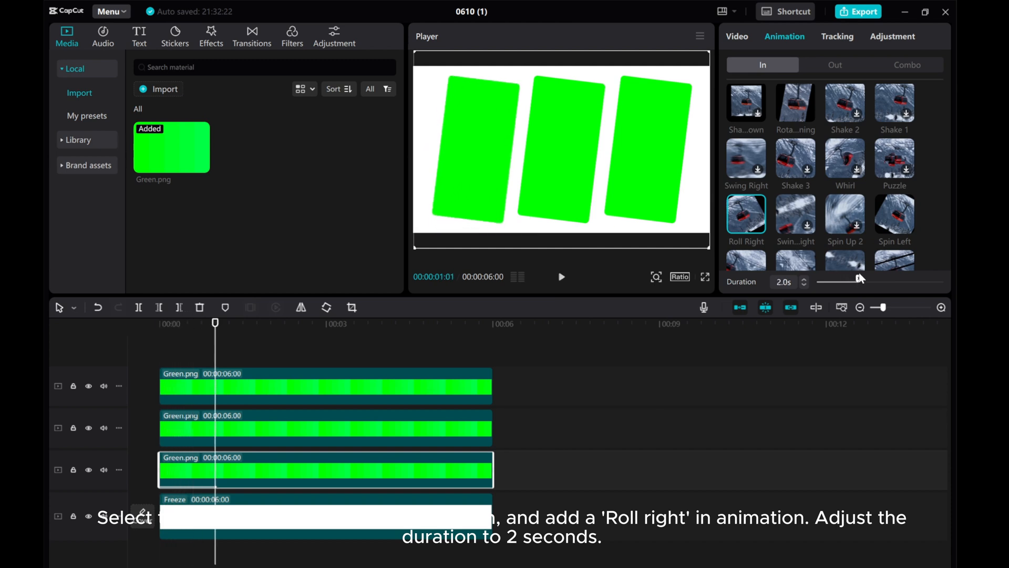
pyautogui.click(561, 277)
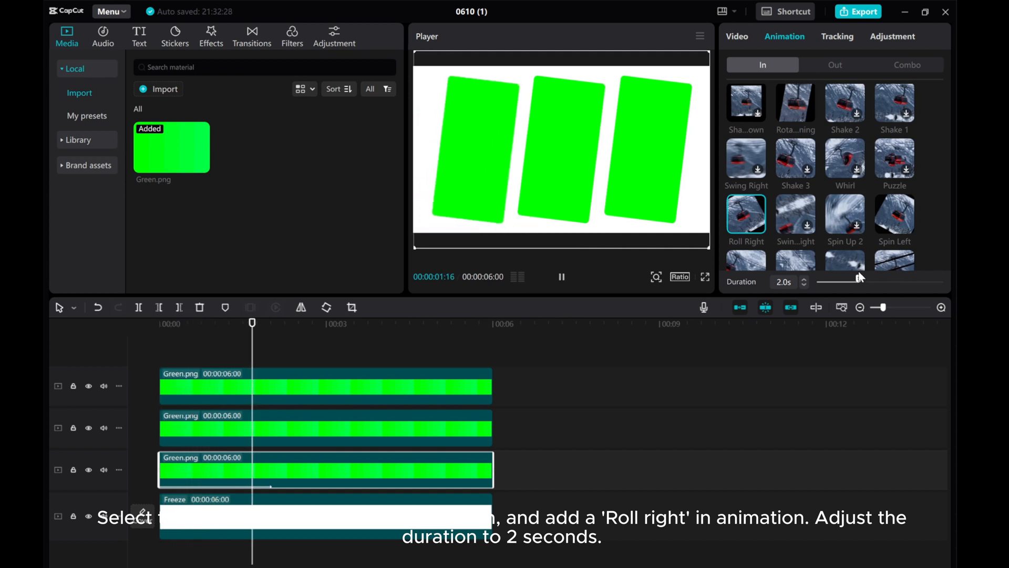
pyautogui.click(834, 65)
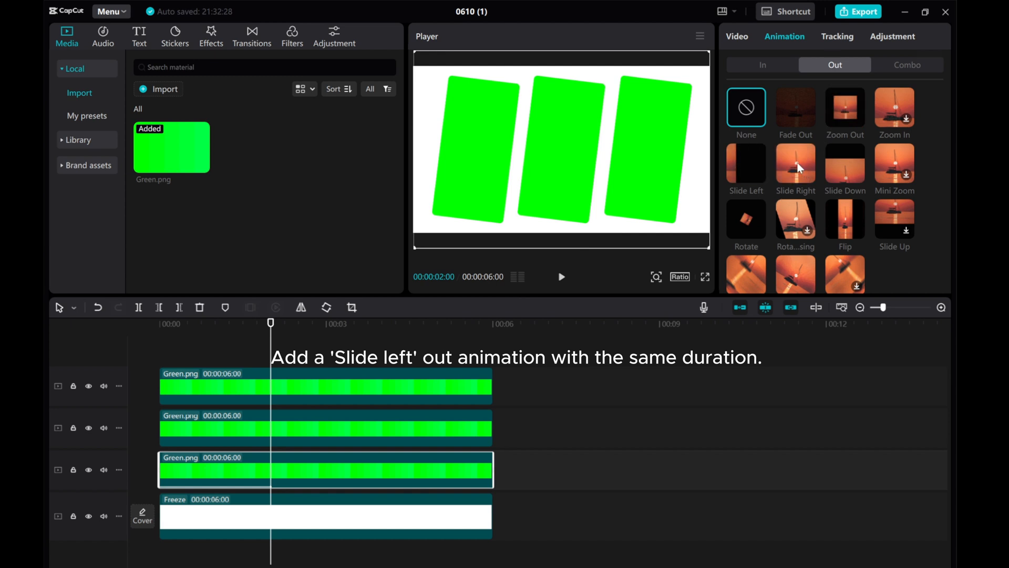
# Step: Give the third Green.png clip a Slide Left exit animation lasting 2 seconds
pyautogui.click(795, 163)
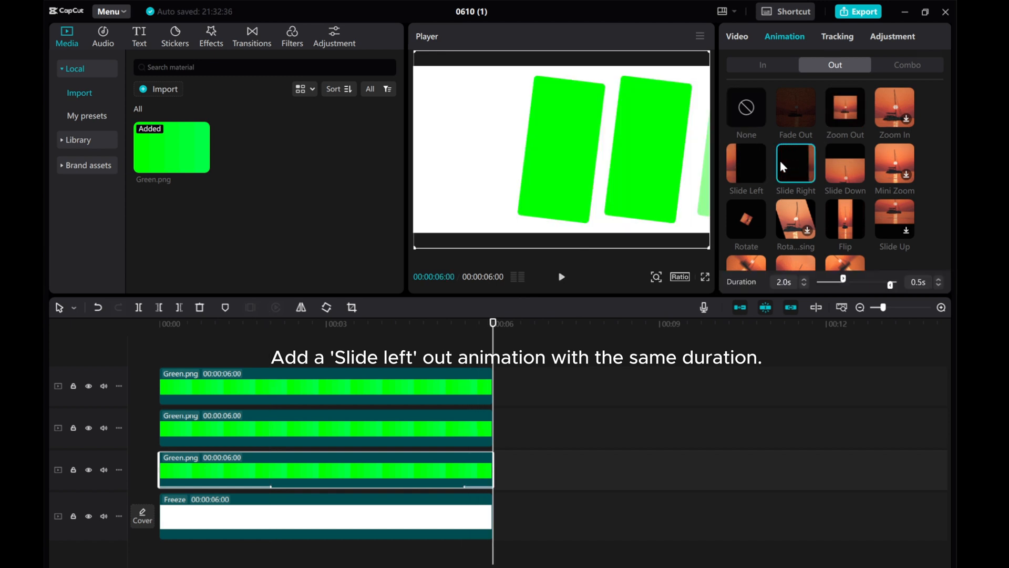
pyautogui.click(746, 165)
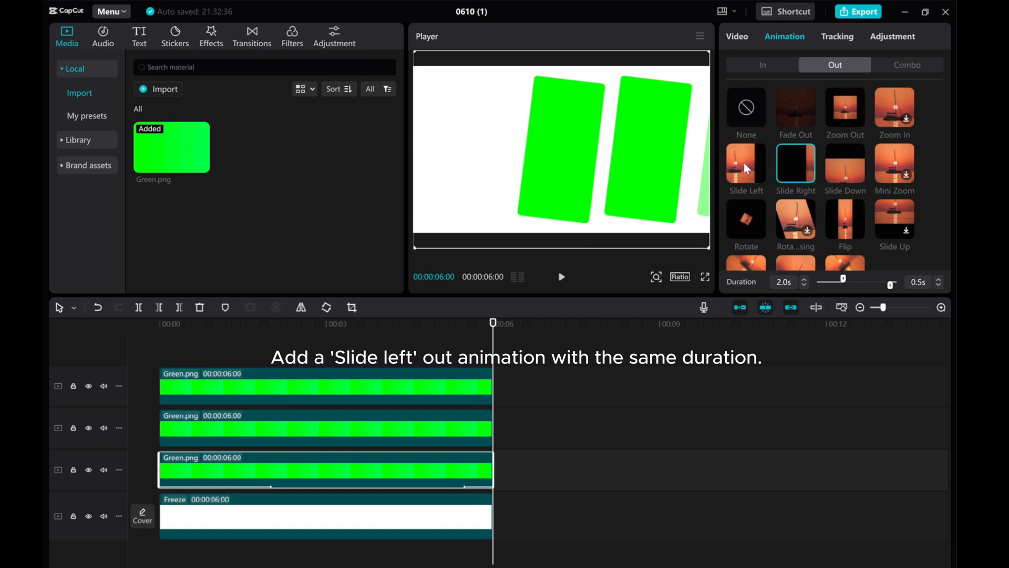
pyautogui.click(746, 166)
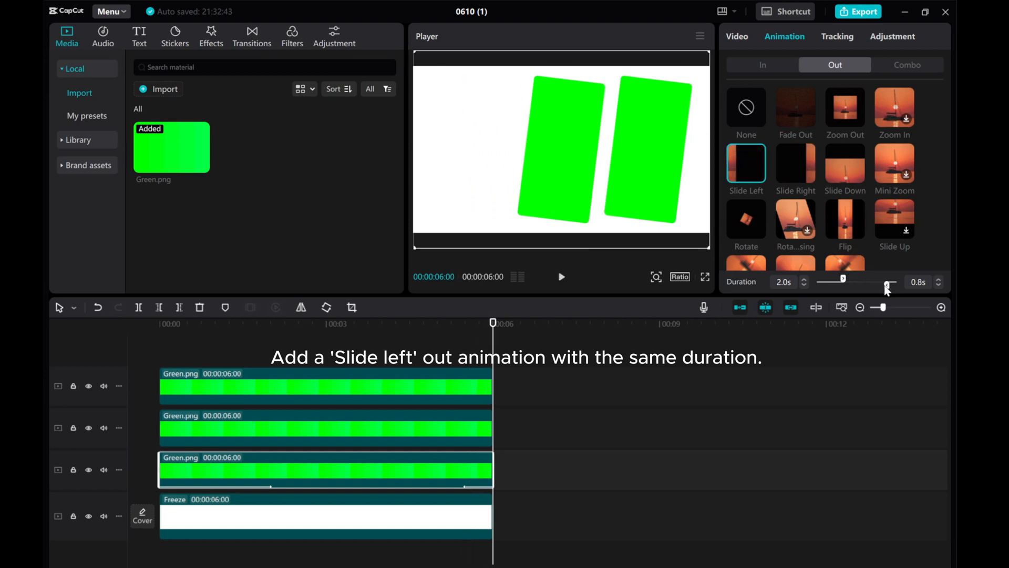
pyautogui.moveTo(876, 282); pyautogui.dragTo(871, 282)
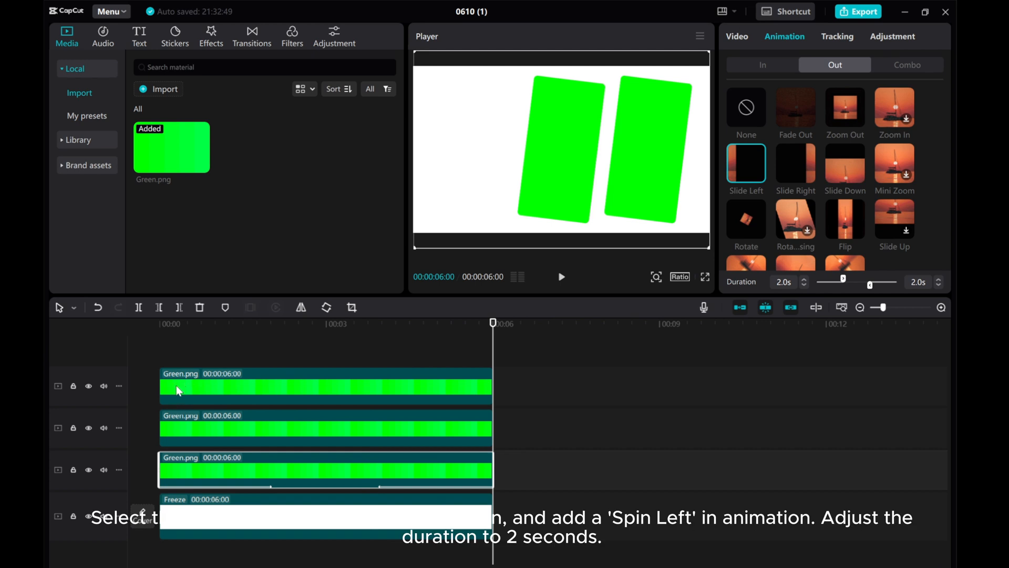
# Step: Give the top Green.png clip a 2-second Spin Left entrance and preview it
pyautogui.click(745, 108)
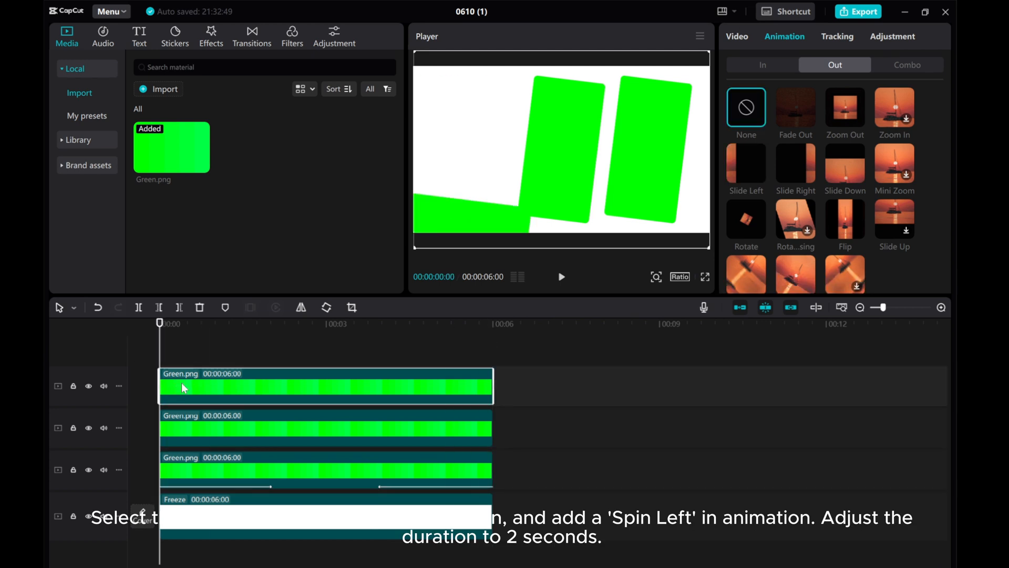
pyautogui.moveTo(204, 393)
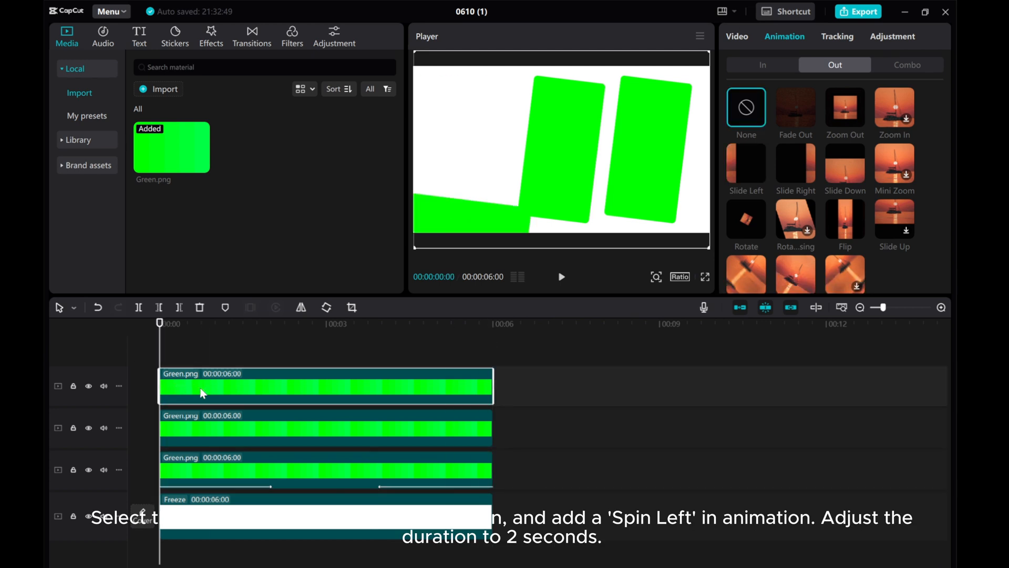
pyautogui.click(762, 64)
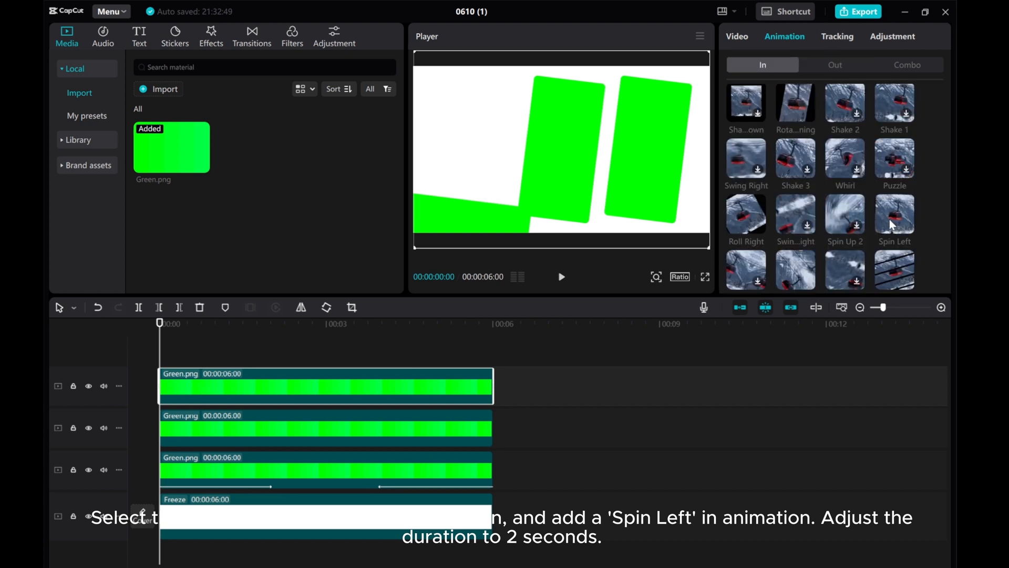
pyautogui.click(894, 215)
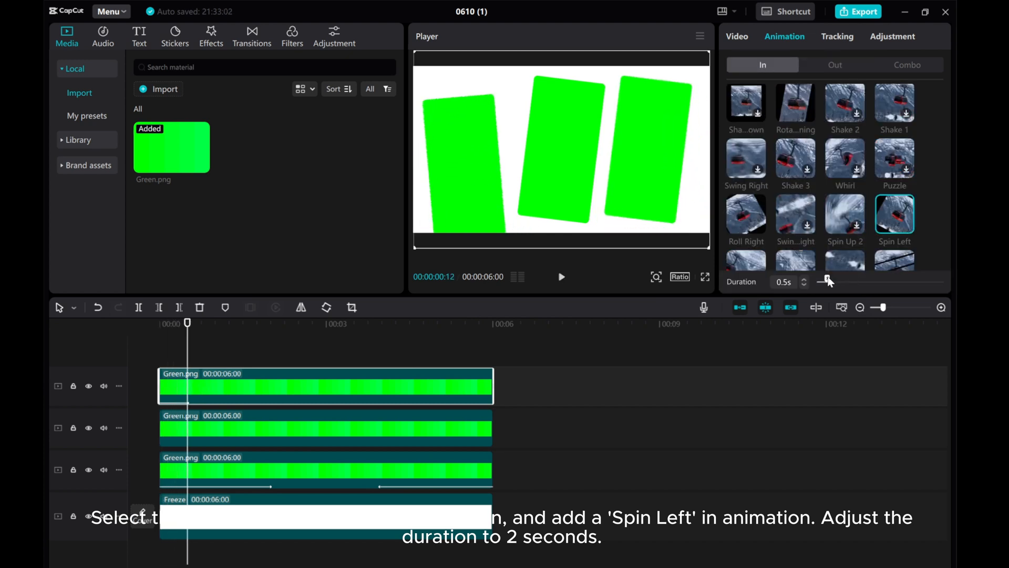
pyautogui.moveTo(829, 281); pyautogui.dragTo(860, 281)
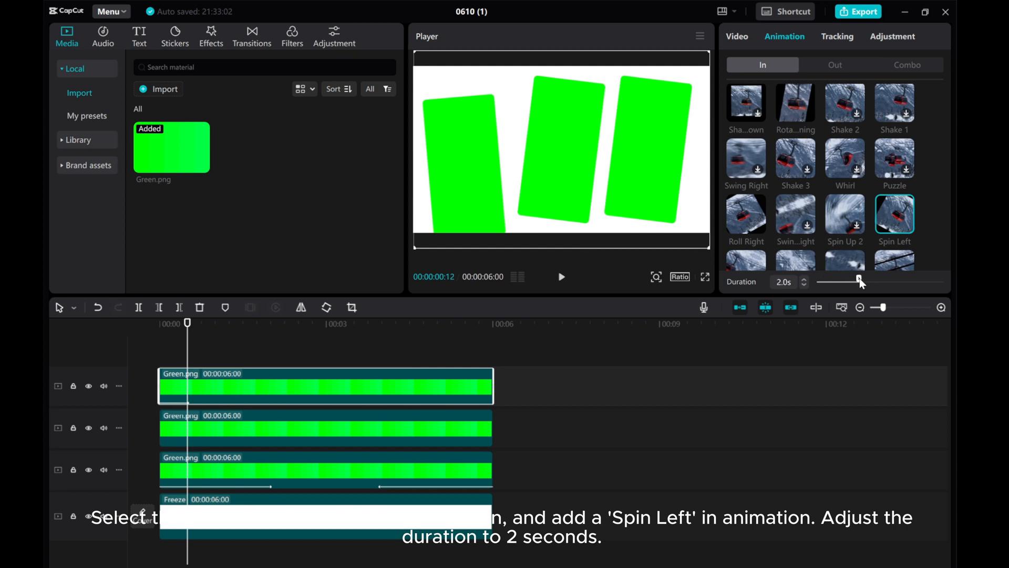
pyautogui.click(561, 277)
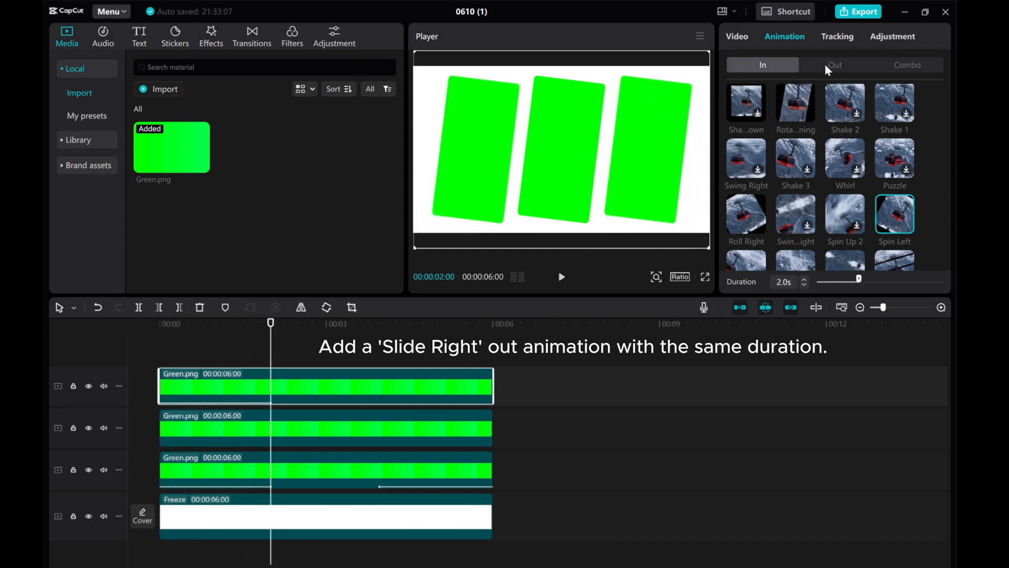
# Step: Add a 2-second Slide Right exit animation to the top Green.png clip
pyautogui.click(835, 65)
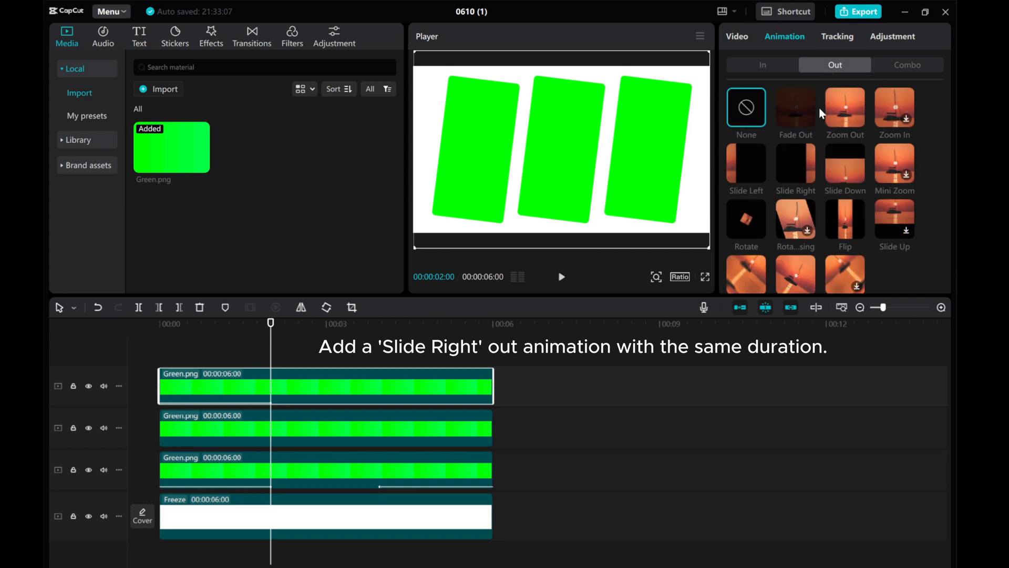
pyautogui.click(795, 163)
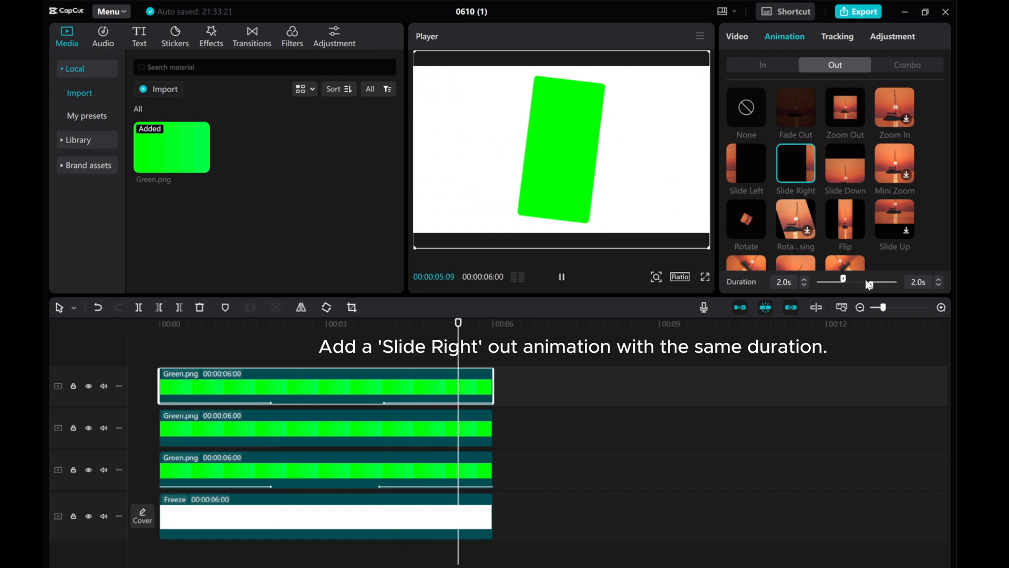
pyautogui.click(746, 107)
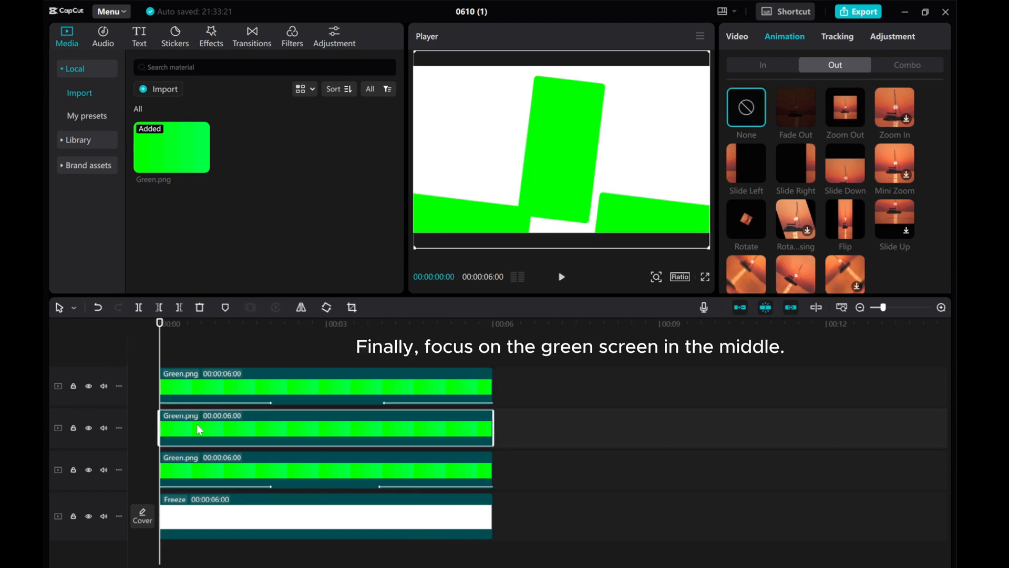
pyautogui.moveTo(288, 368)
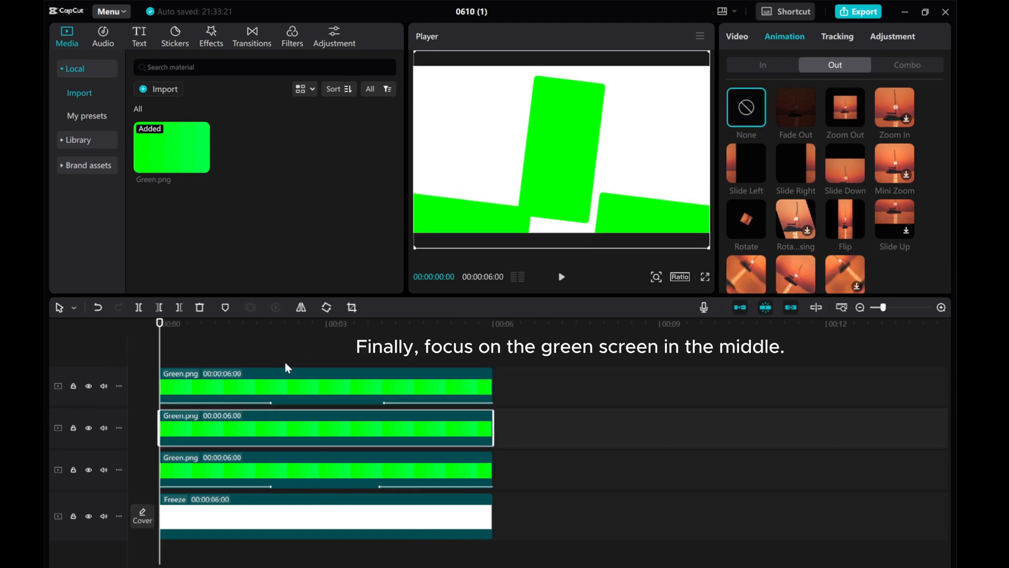
# Step: Make the middle Green.png clip enter with a Slide Up animation lasting 2 seconds
pyautogui.click(763, 64)
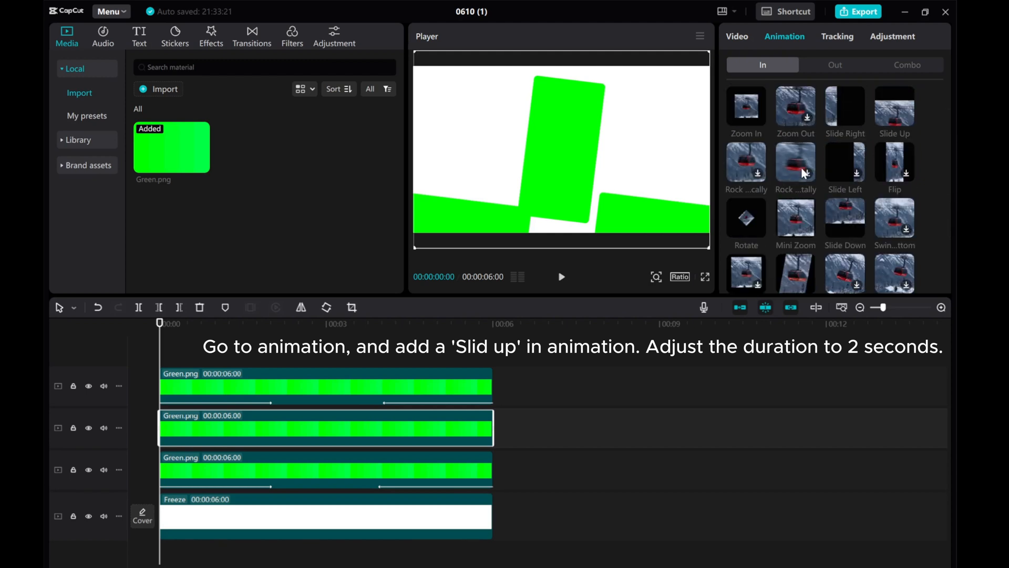
pyautogui.click(894, 163)
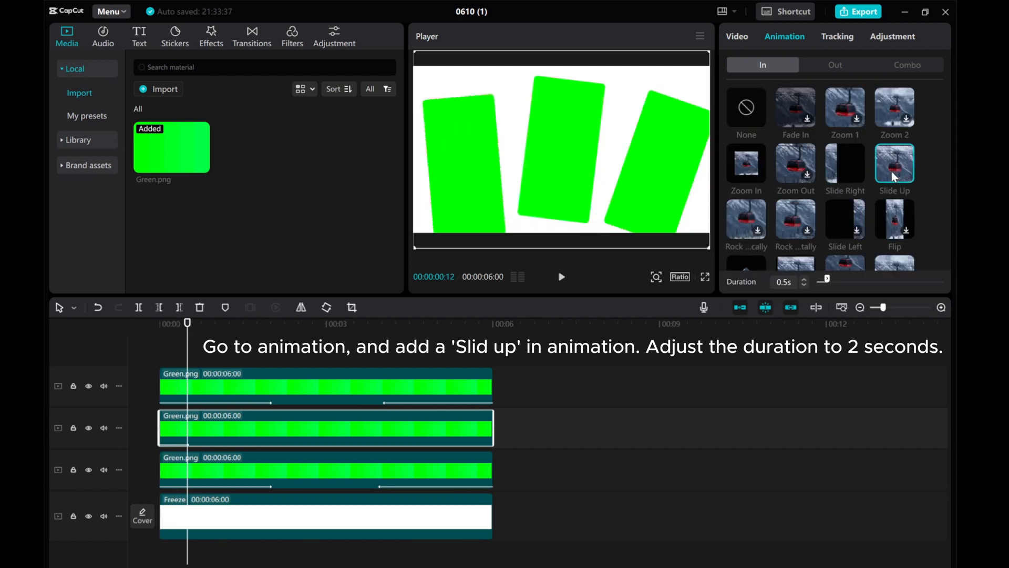
pyautogui.click(895, 161)
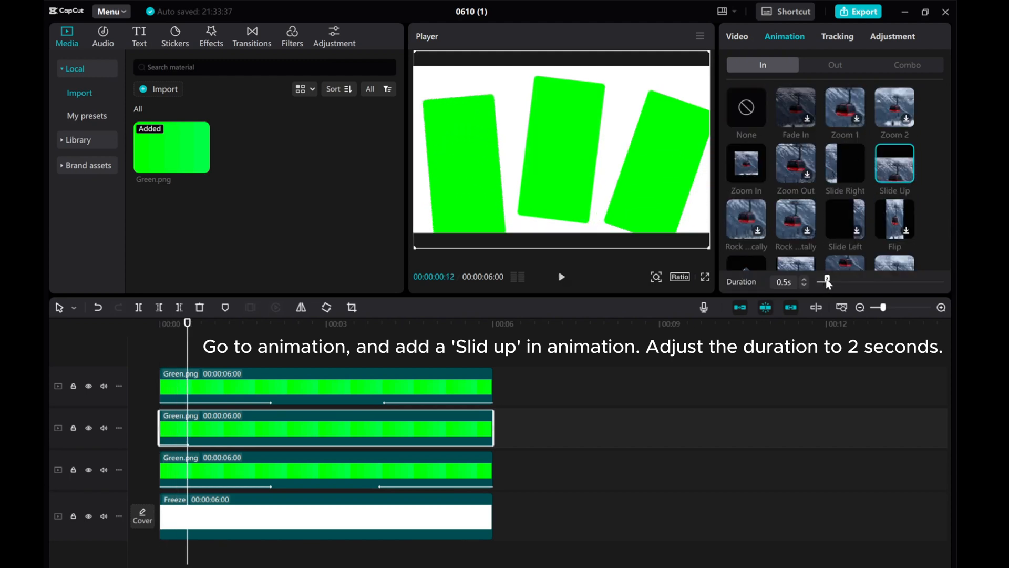
pyautogui.moveTo(826, 282); pyautogui.dragTo(845, 282)
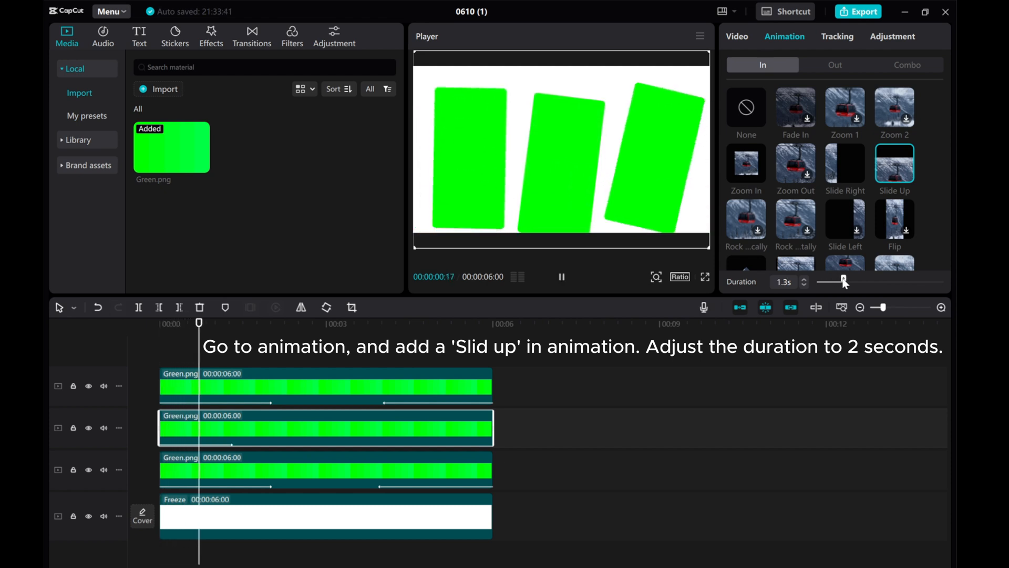
pyautogui.moveTo(840, 282); pyautogui.dragTo(849, 282)
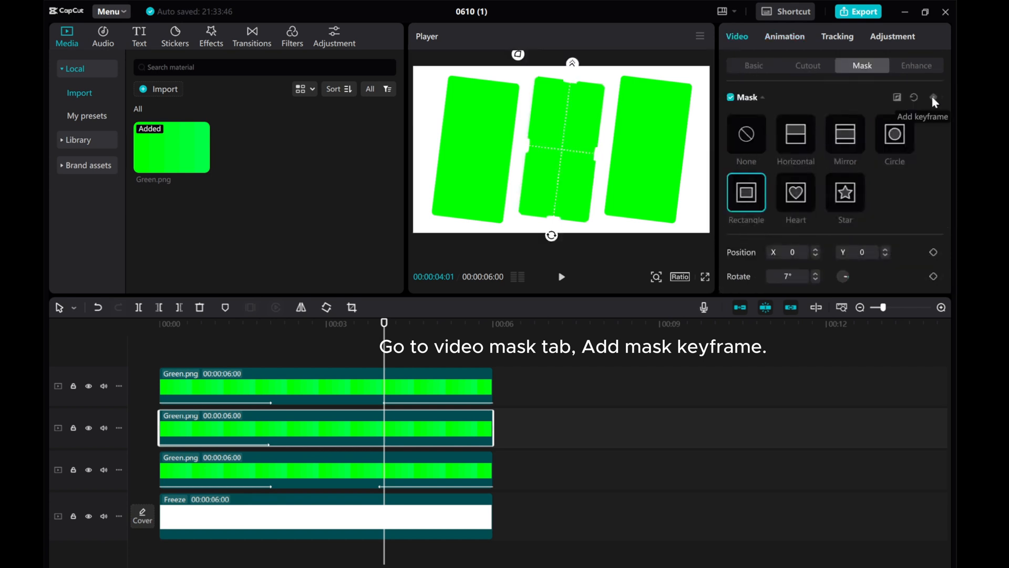
# Step: Keyframe the middle panel's mask at 4s, then enlarge it to full frame at 5° by 6s
pyautogui.click(934, 97)
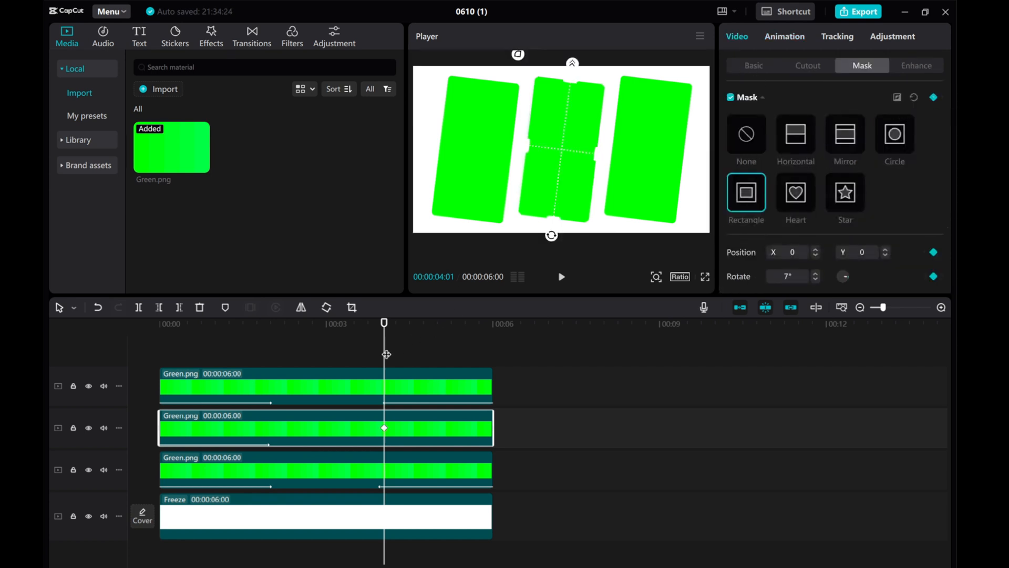
pyautogui.moveTo(384, 322); pyautogui.dragTo(419, 322)
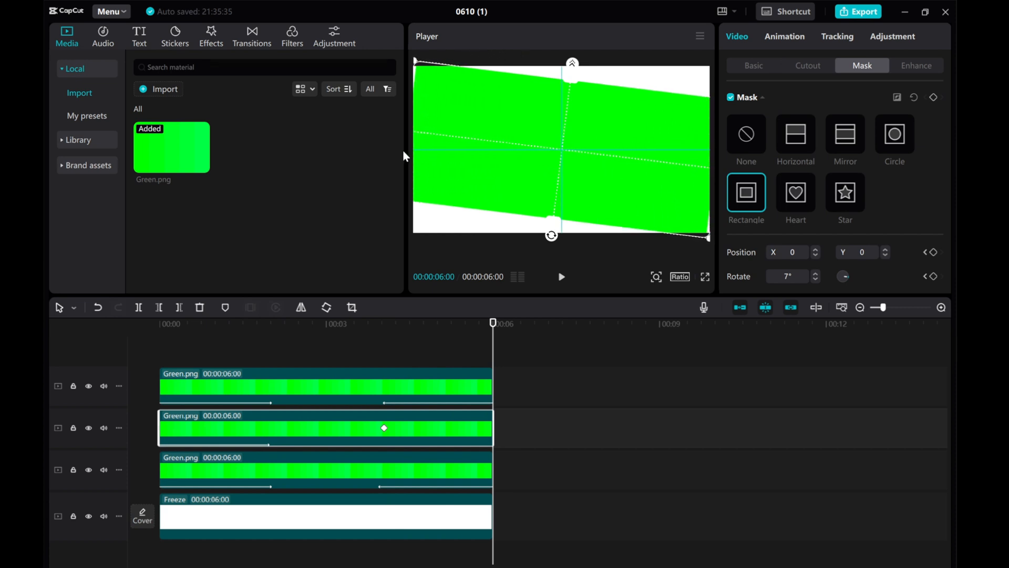
pyautogui.moveTo(551, 235); pyautogui.dragTo(555, 239)
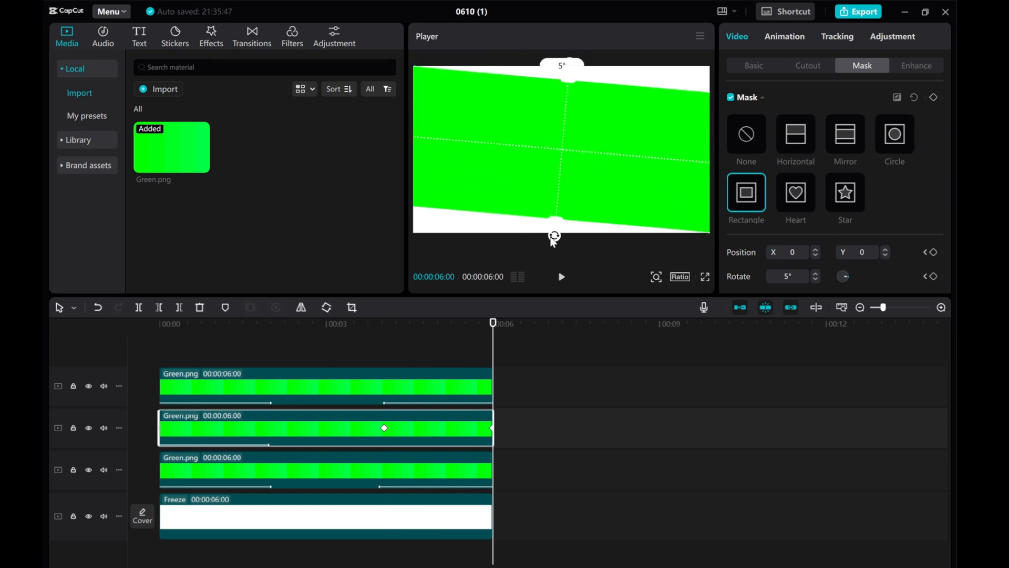
pyautogui.moveTo(555, 235); pyautogui.dragTo(562, 241)
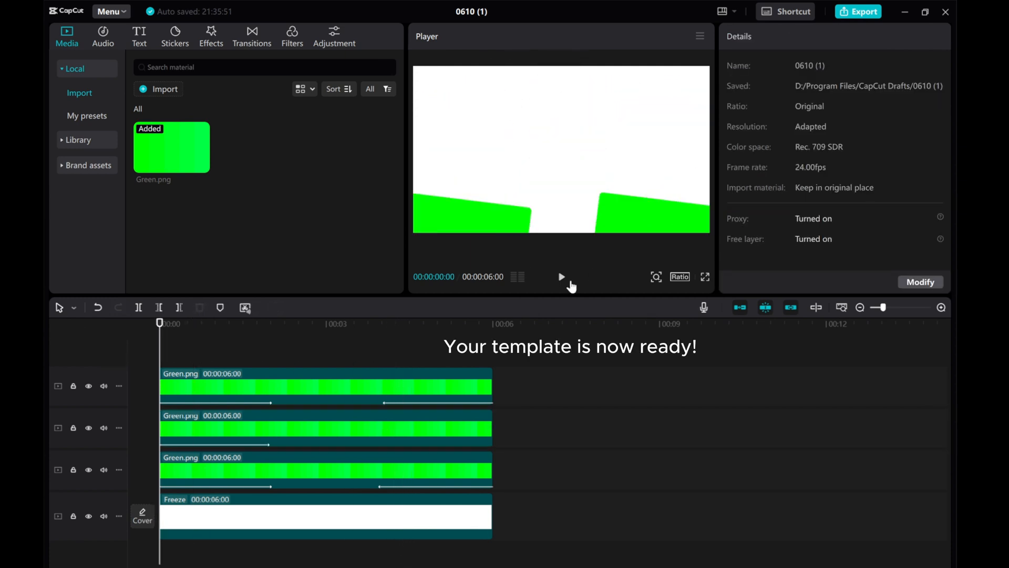
# Step: Play the panel animation back from 0s to preview it
pyautogui.click(559, 277)
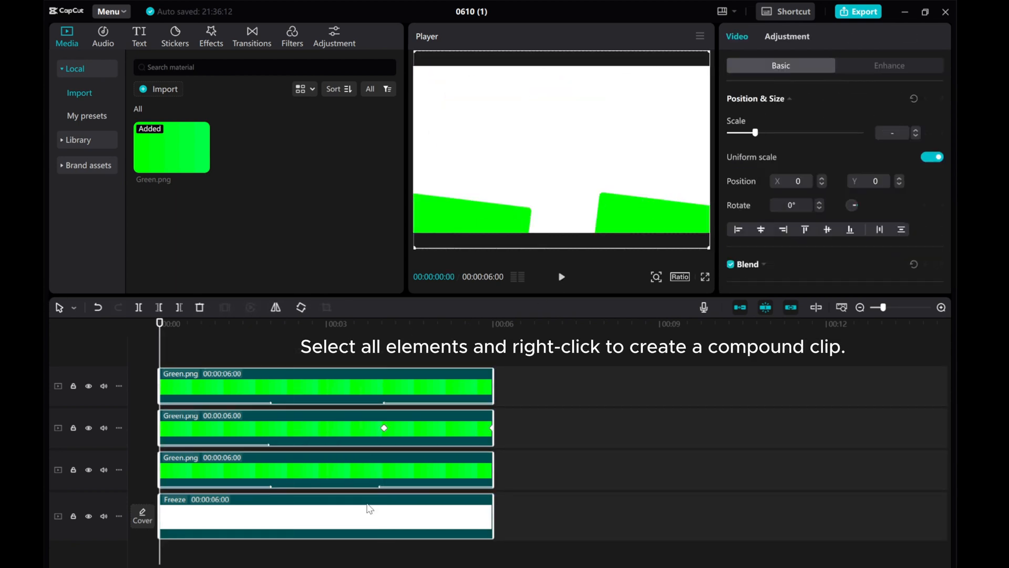
# Step: Combine the three green panels and the white border layer using Create compound clip
pyautogui.rightClick(370, 508)
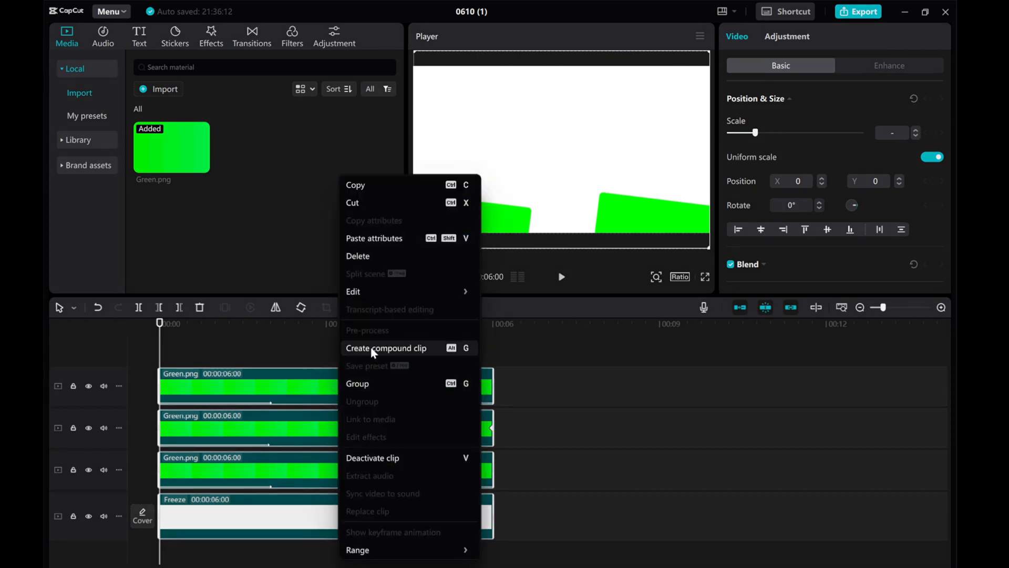
pyautogui.click(386, 347)
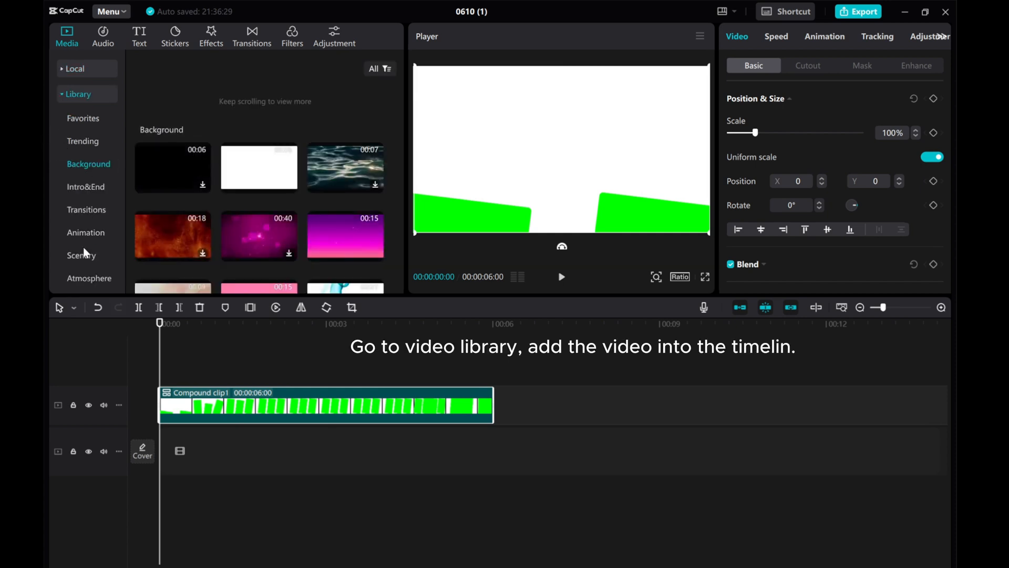
# Step: Add the Scenery night city video beneath, trim it to 6s, and enable Chroma key
pyautogui.click(82, 255)
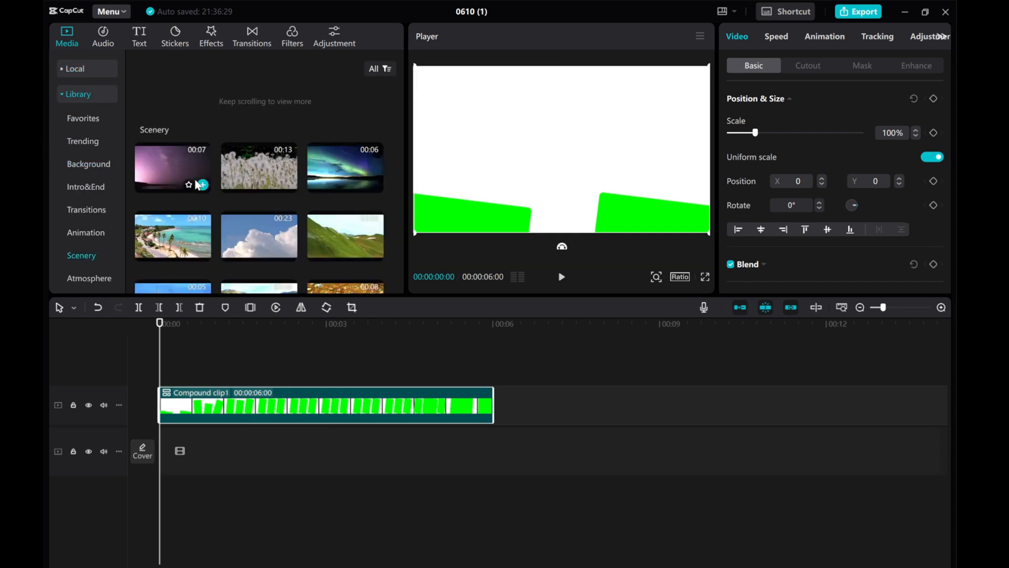
pyautogui.scroll(-3)
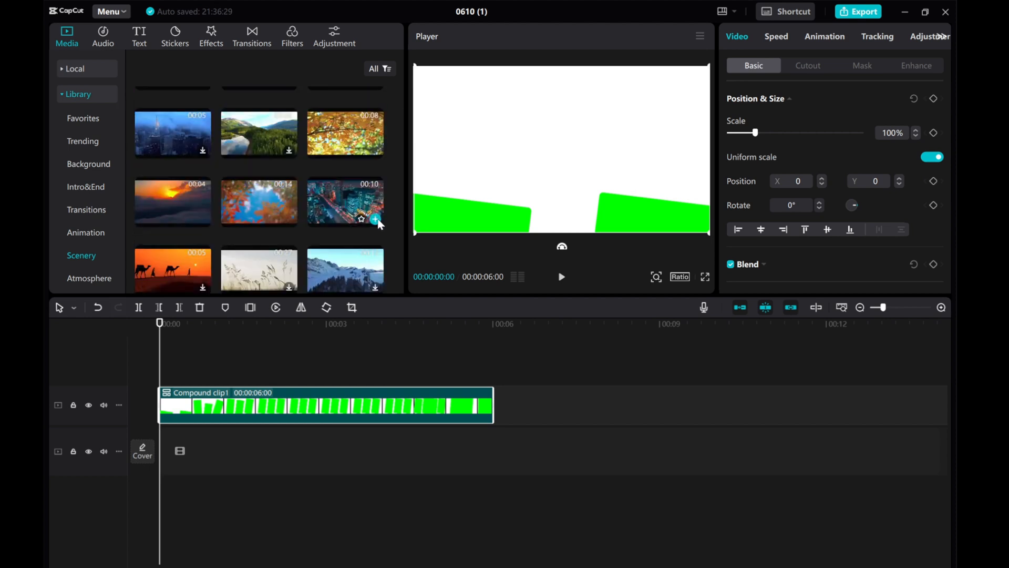
pyautogui.click(375, 219)
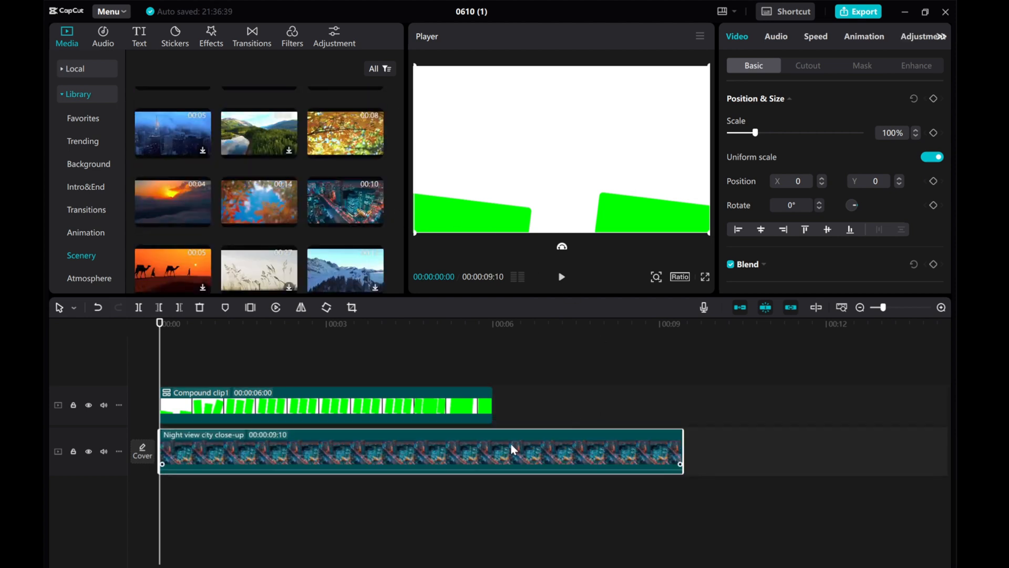
pyautogui.moveTo(683, 449); pyautogui.dragTo(515, 449)
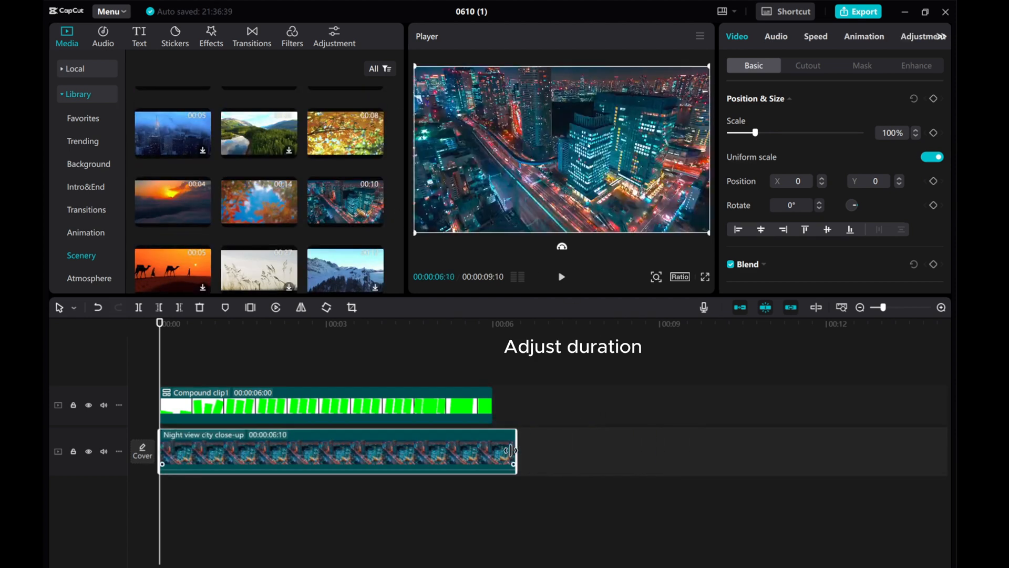
pyautogui.moveTo(510, 450); pyautogui.dragTo(494, 450)
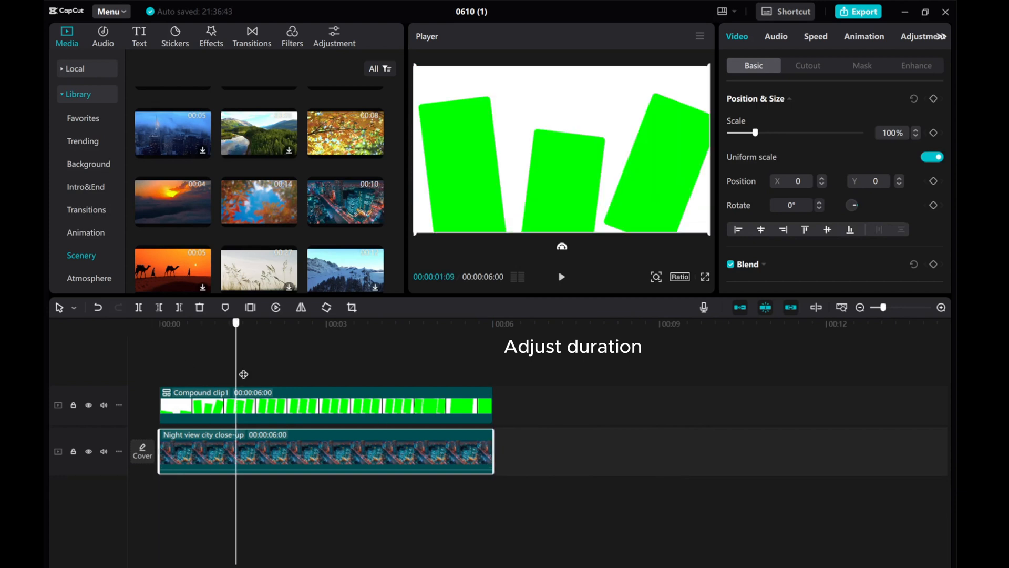
pyautogui.click(808, 65)
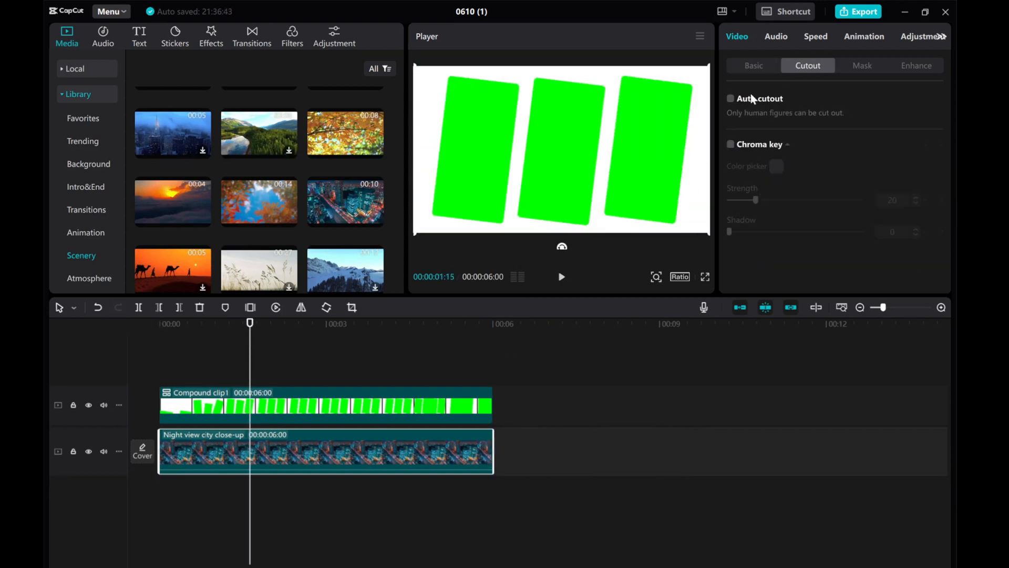
pyautogui.click(731, 144)
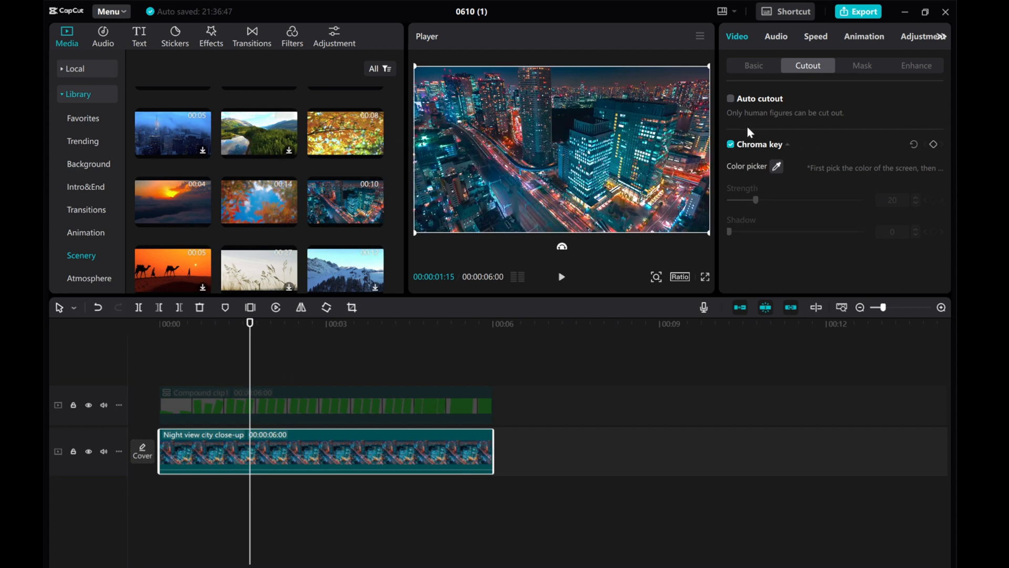
# Step: Chroma key the compound clip's green panels with strength 49 and shadow 14
pyautogui.click(753, 66)
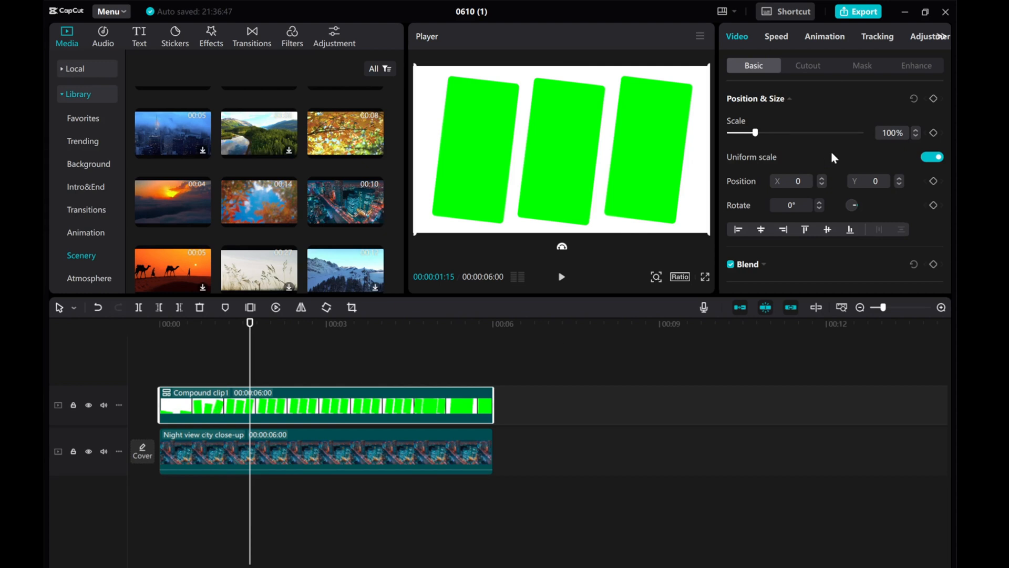
pyautogui.click(808, 65)
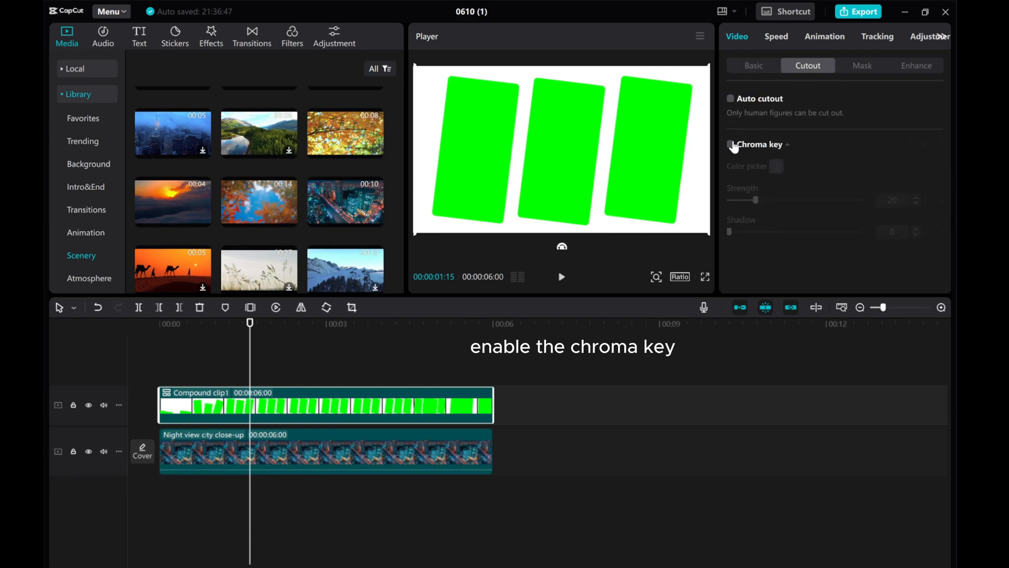
pyautogui.click(731, 144)
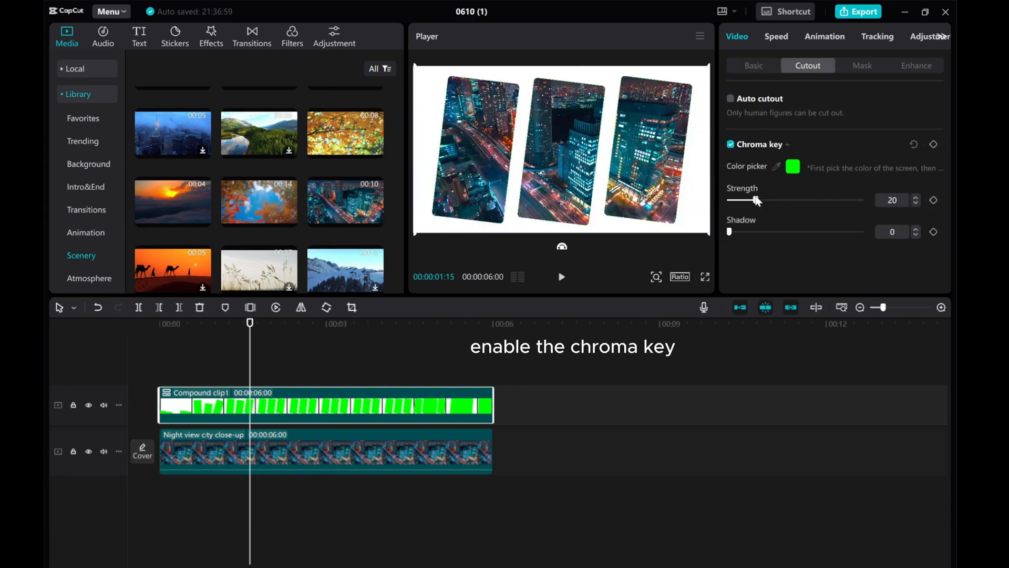
pyautogui.moveTo(748, 199); pyautogui.dragTo(794, 200)
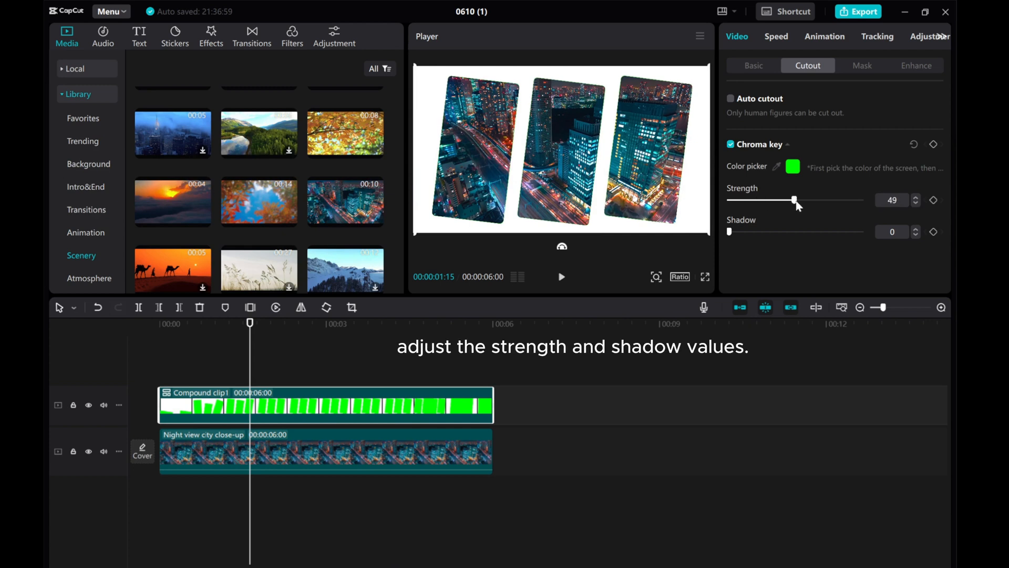
pyautogui.moveTo(730, 231); pyautogui.dragTo(750, 232)
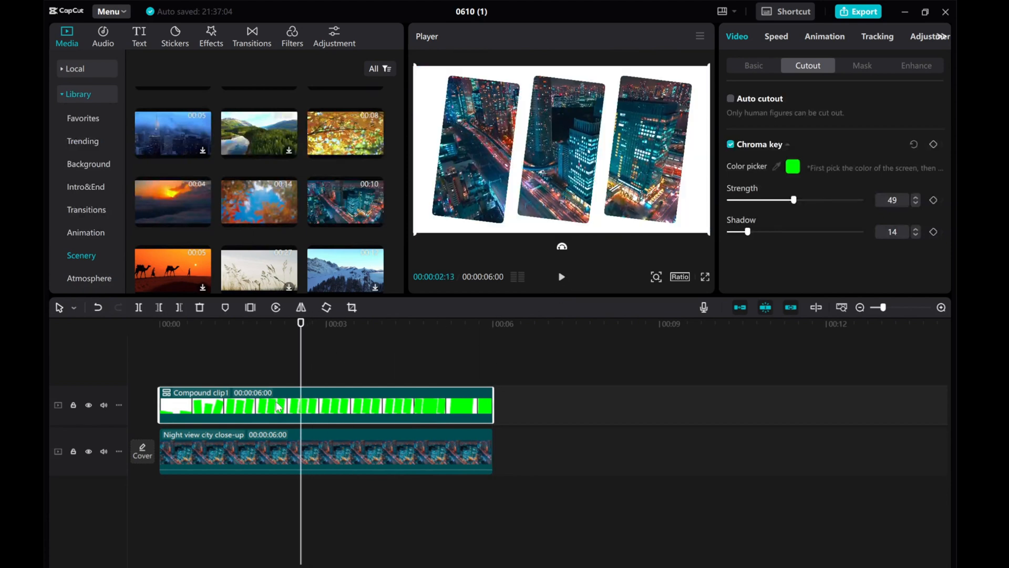
pyautogui.click(753, 65)
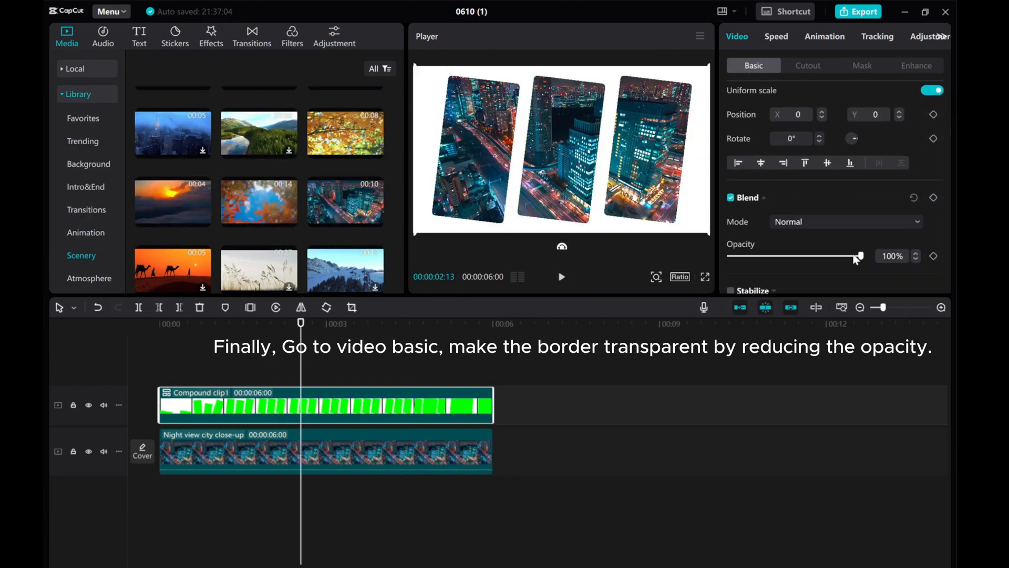
# Step: Lower the compound clip's opacity to 80% and play back the finished effect
pyautogui.moveTo(860, 255); pyautogui.dragTo(836, 256)
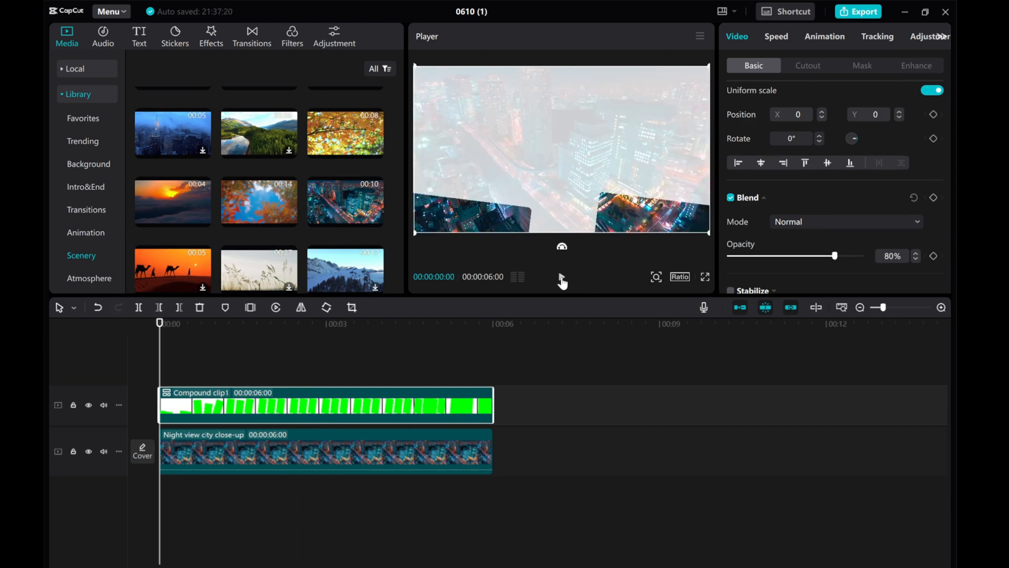
pyautogui.click(561, 277)
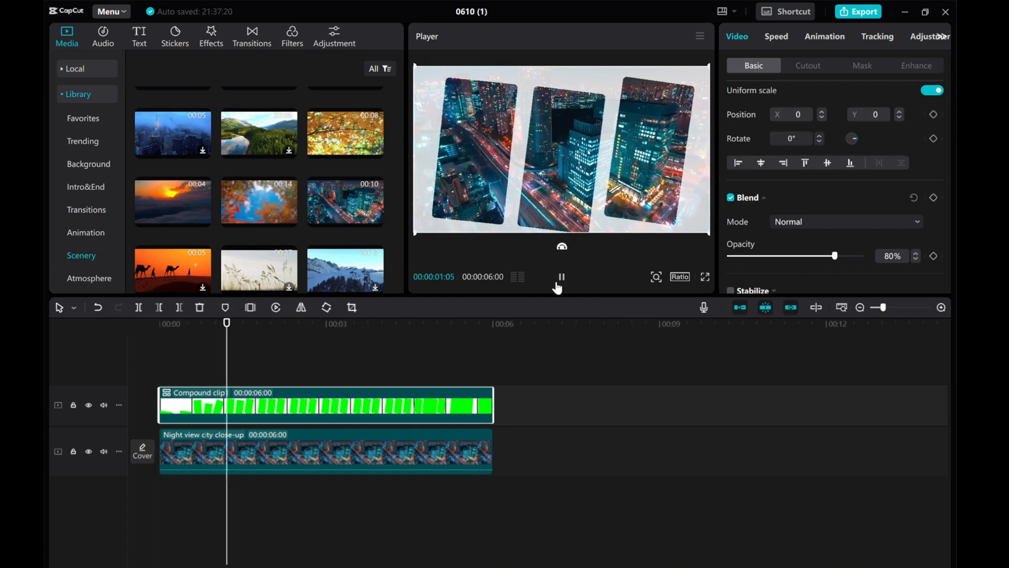